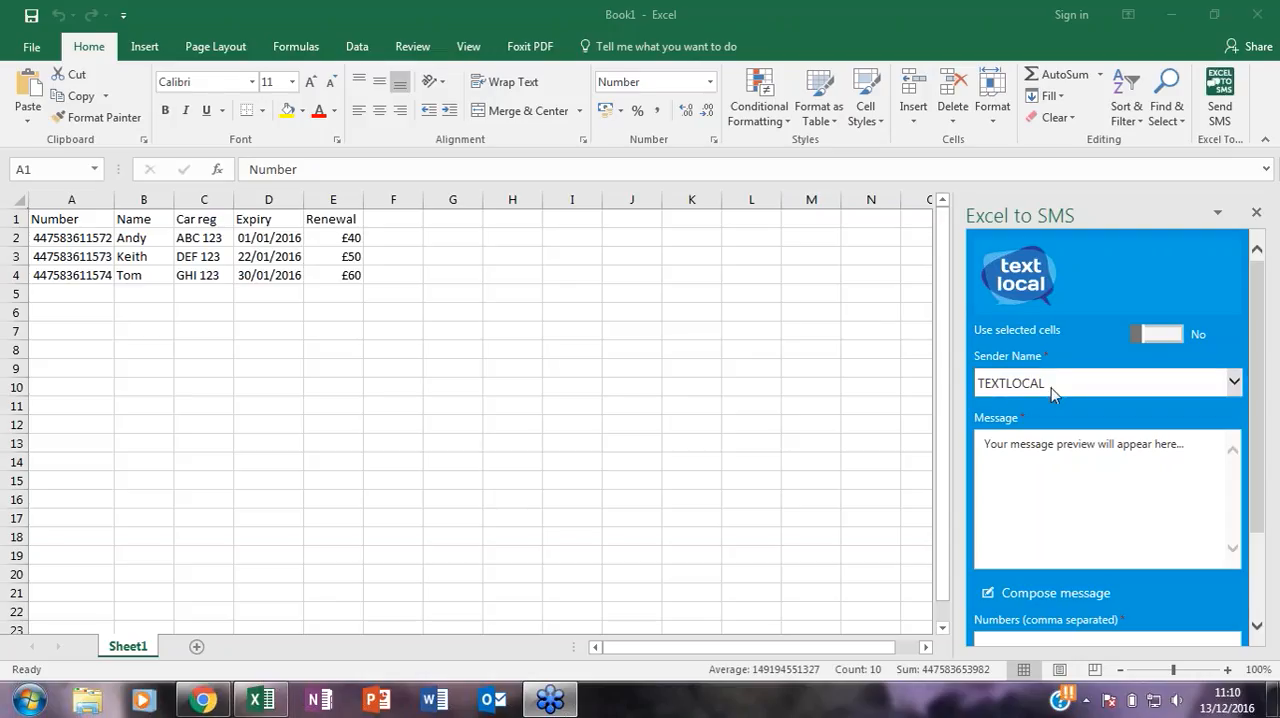
mouse_move(1076, 398)
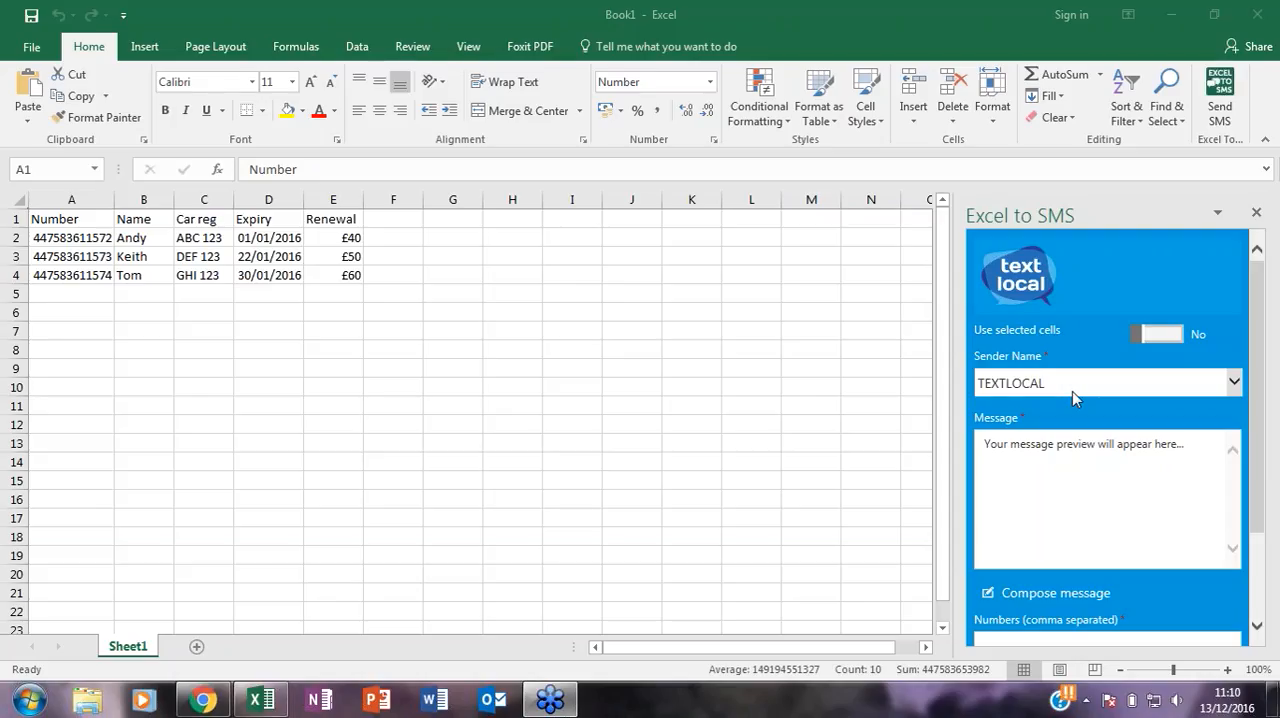
mouse_move(1208, 392)
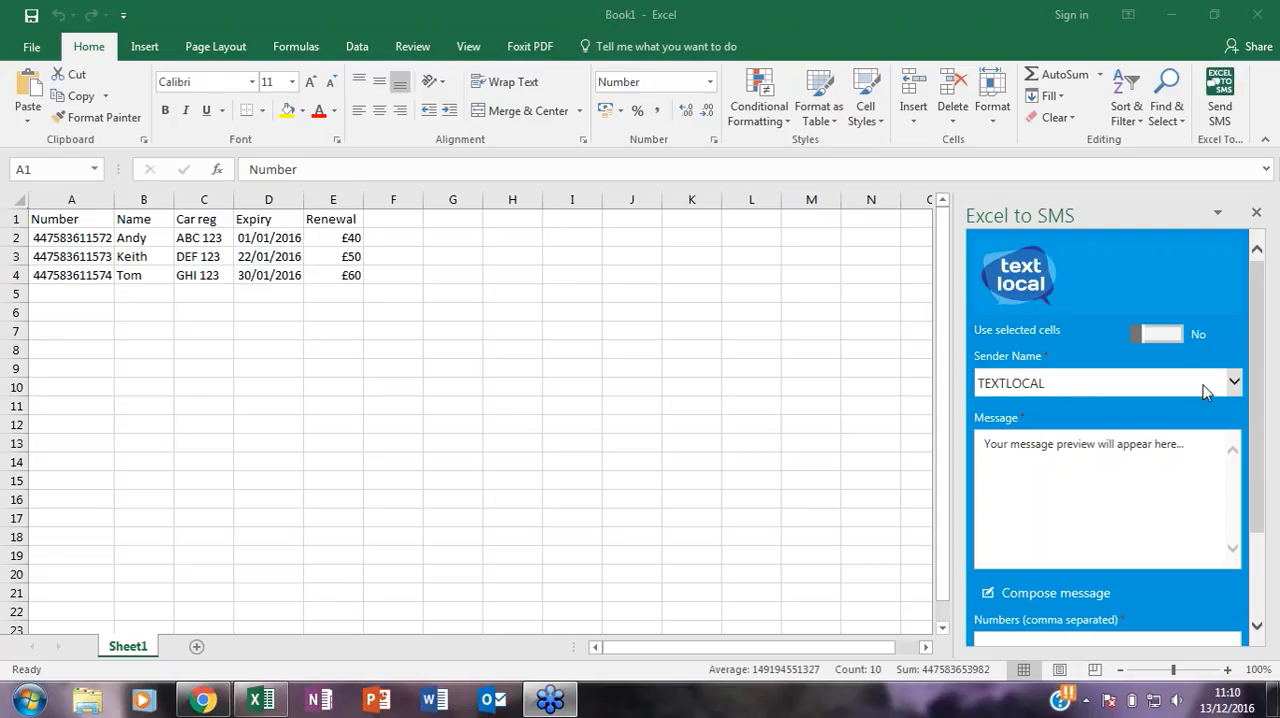
- Review the available sender names list, keeping TEXTLOCAL as sender
click(1232, 382)
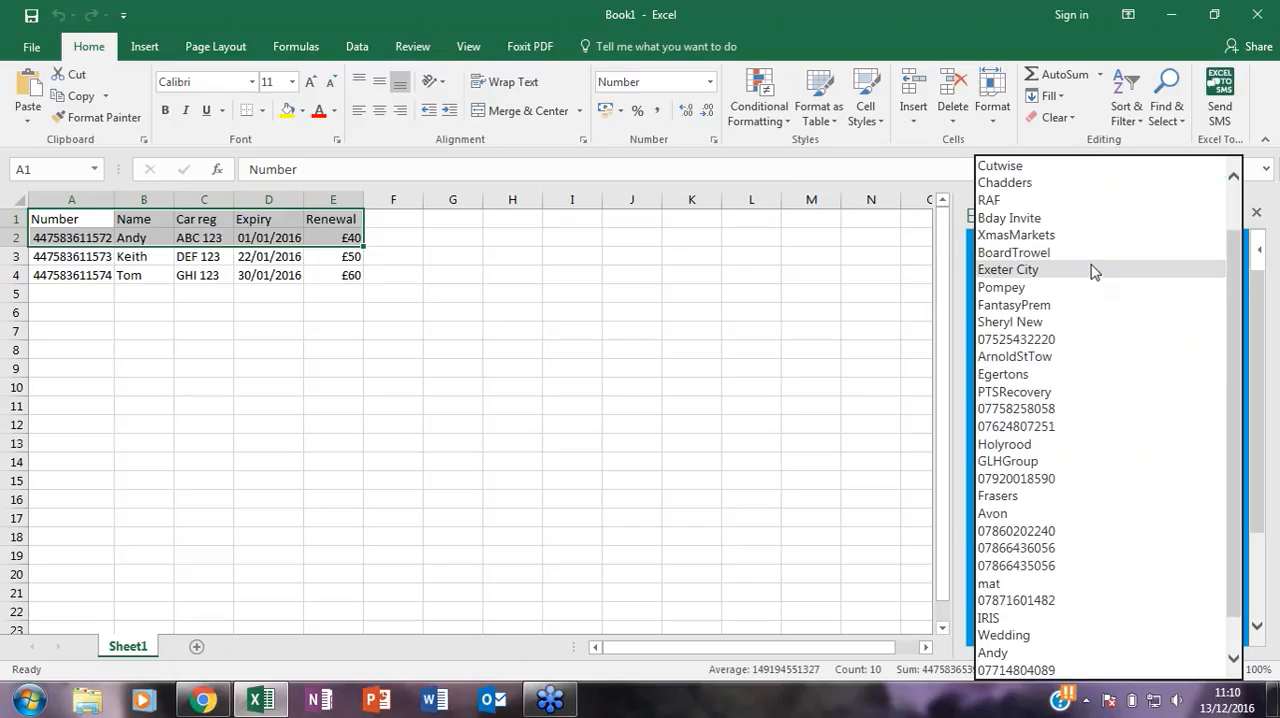
scroll(down, 3)
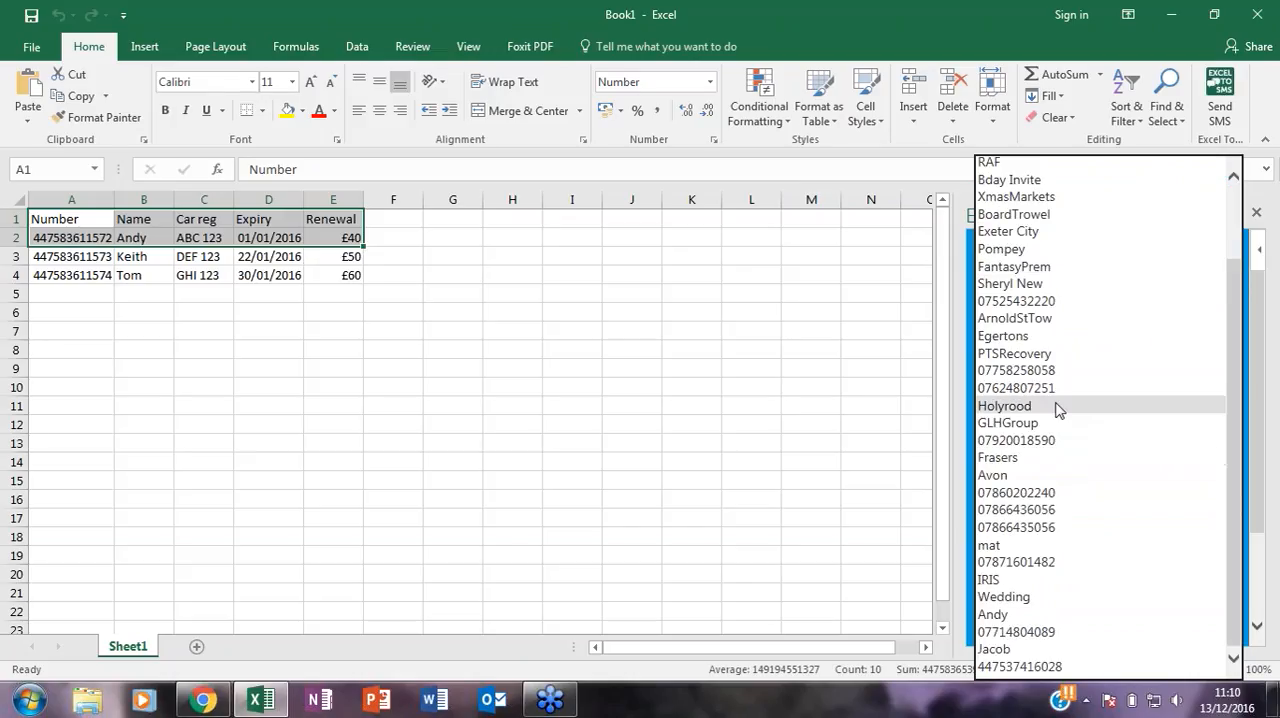
mouse_move(948, 288)
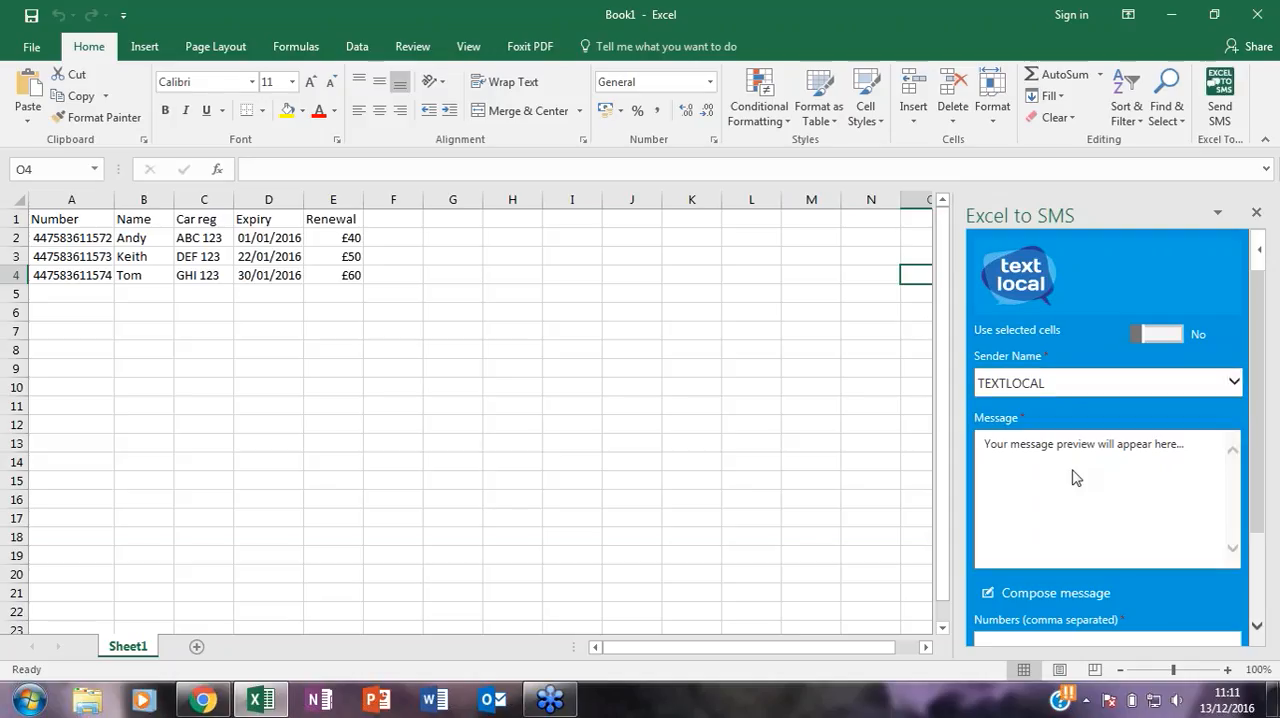
- Compose the SMS text "Hi this is a test" and save it to the message preview
click(1054, 592)
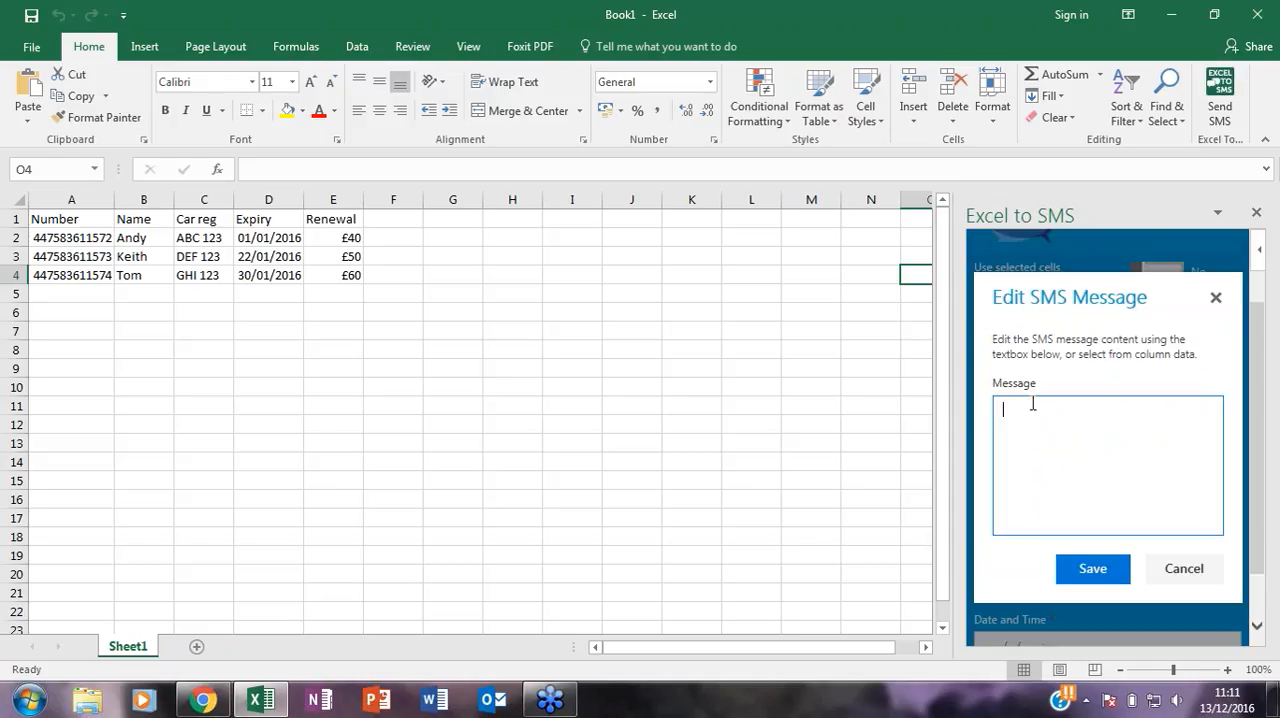
text(Hi this is)
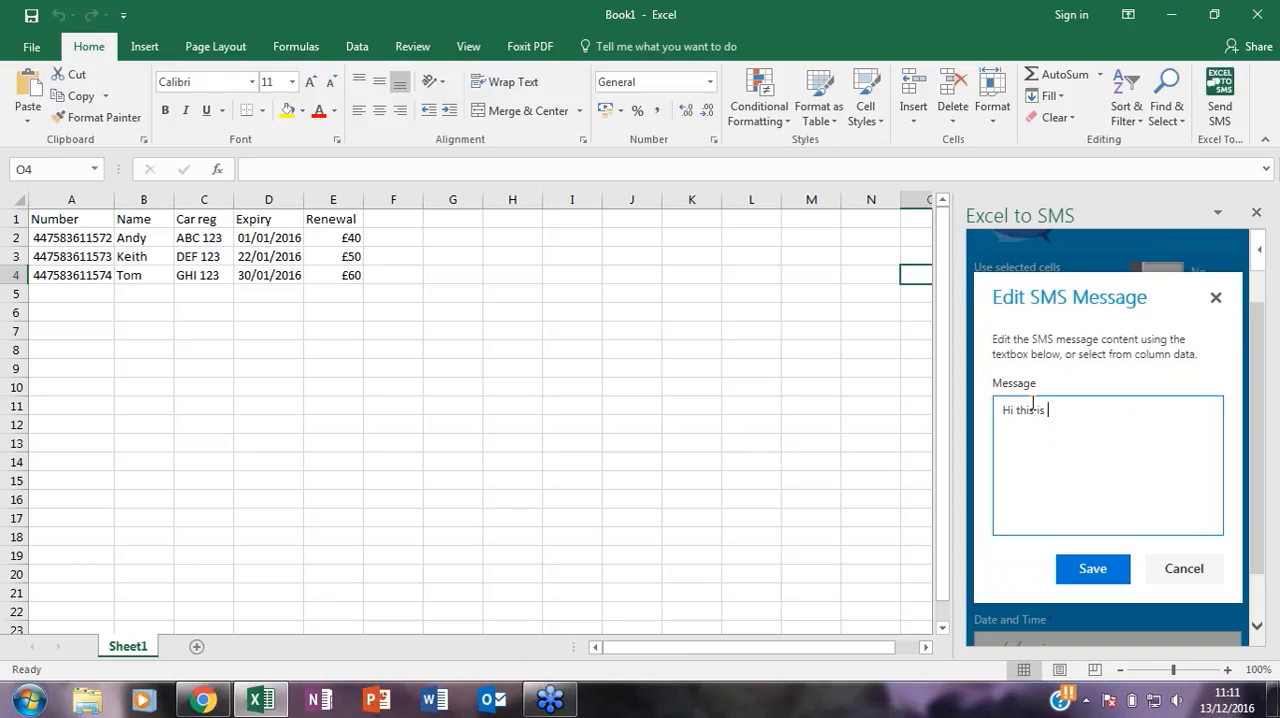
text(a test)
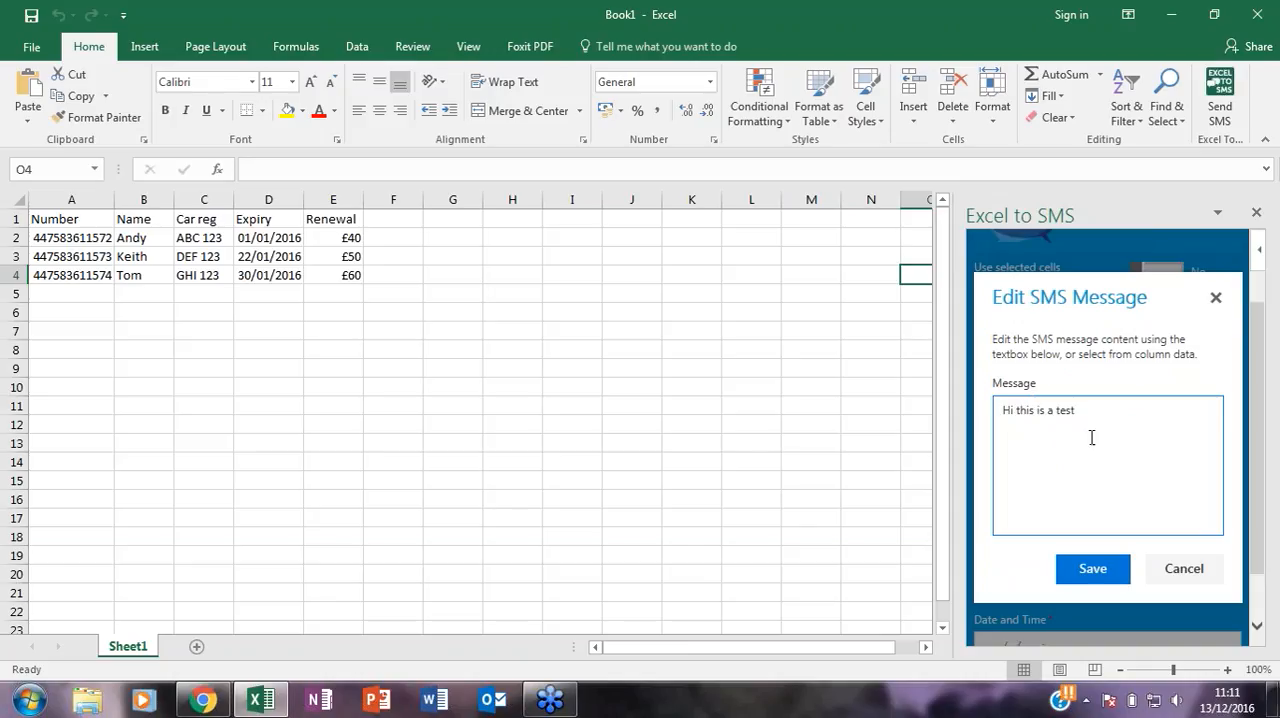
click(1092, 568)
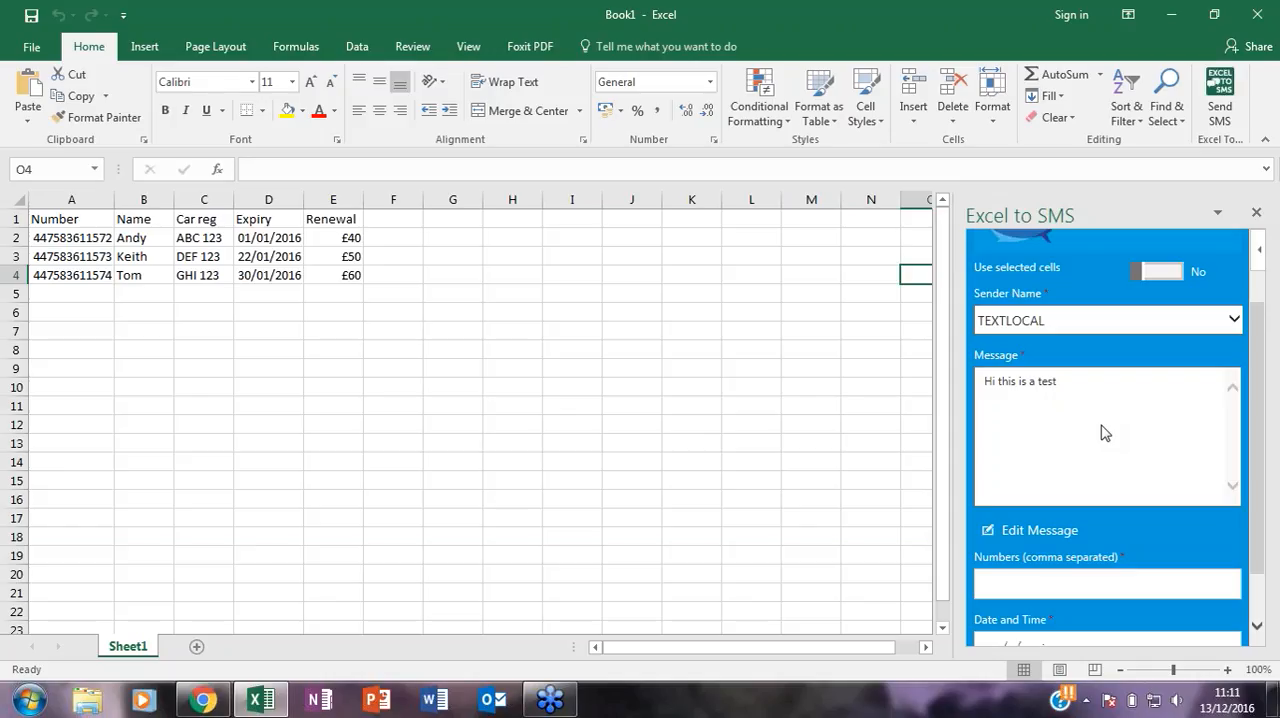
mouse_move(1018, 508)
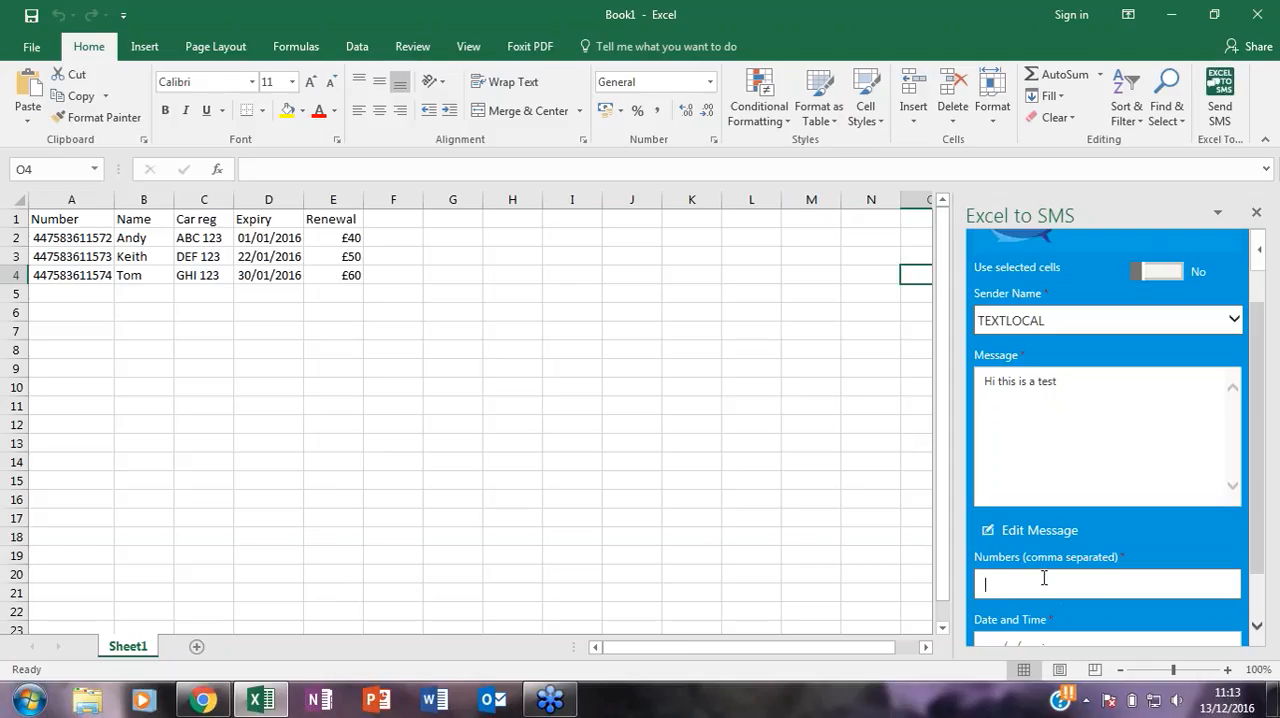
text(447583)
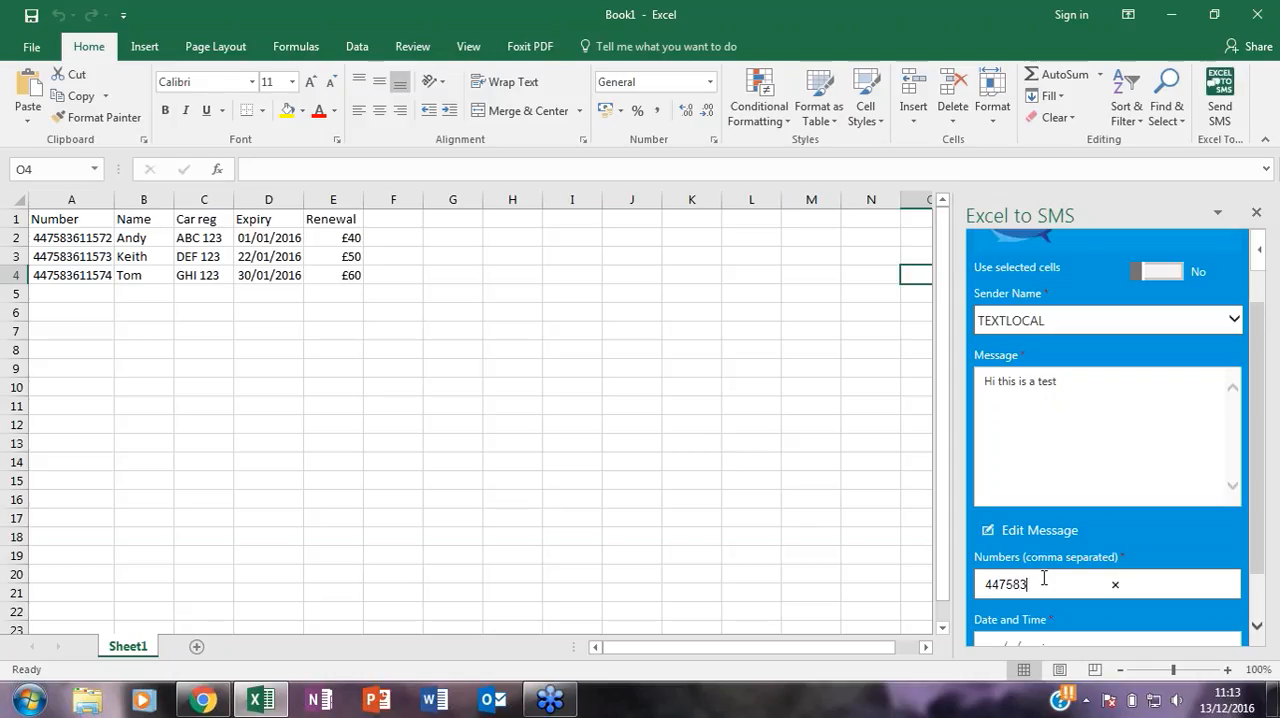
text(611572)
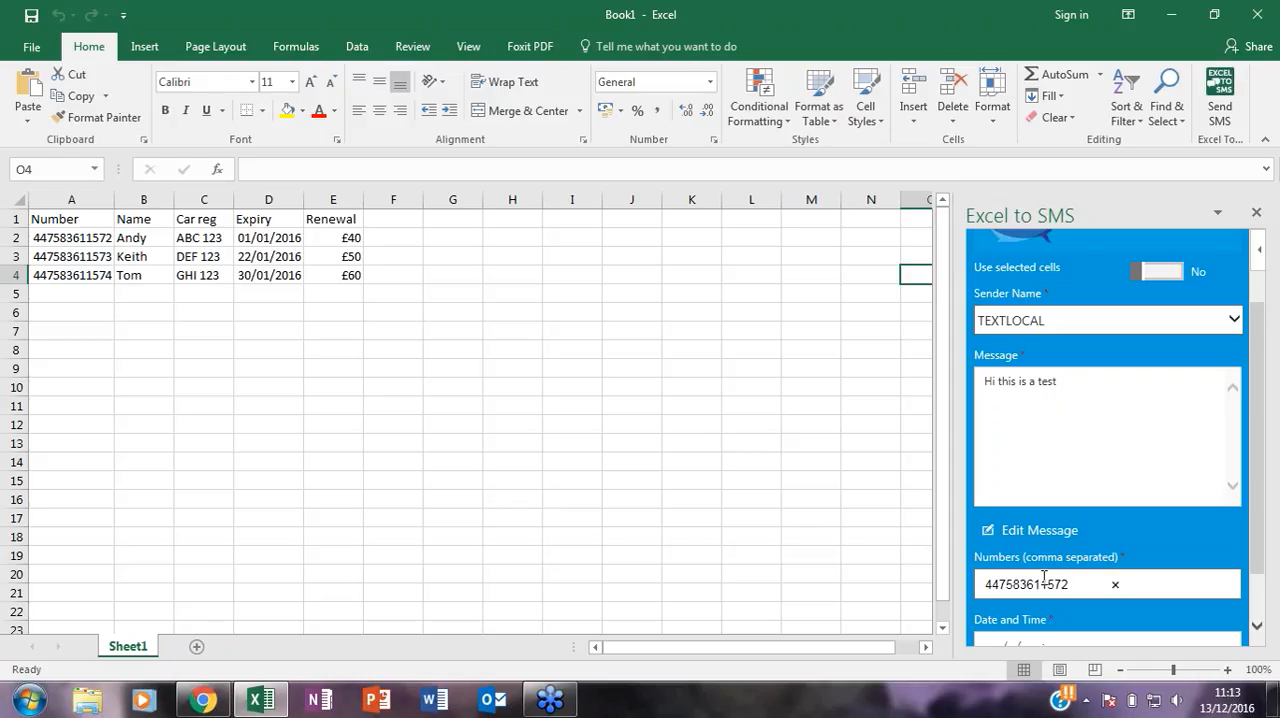
click(1050, 584)
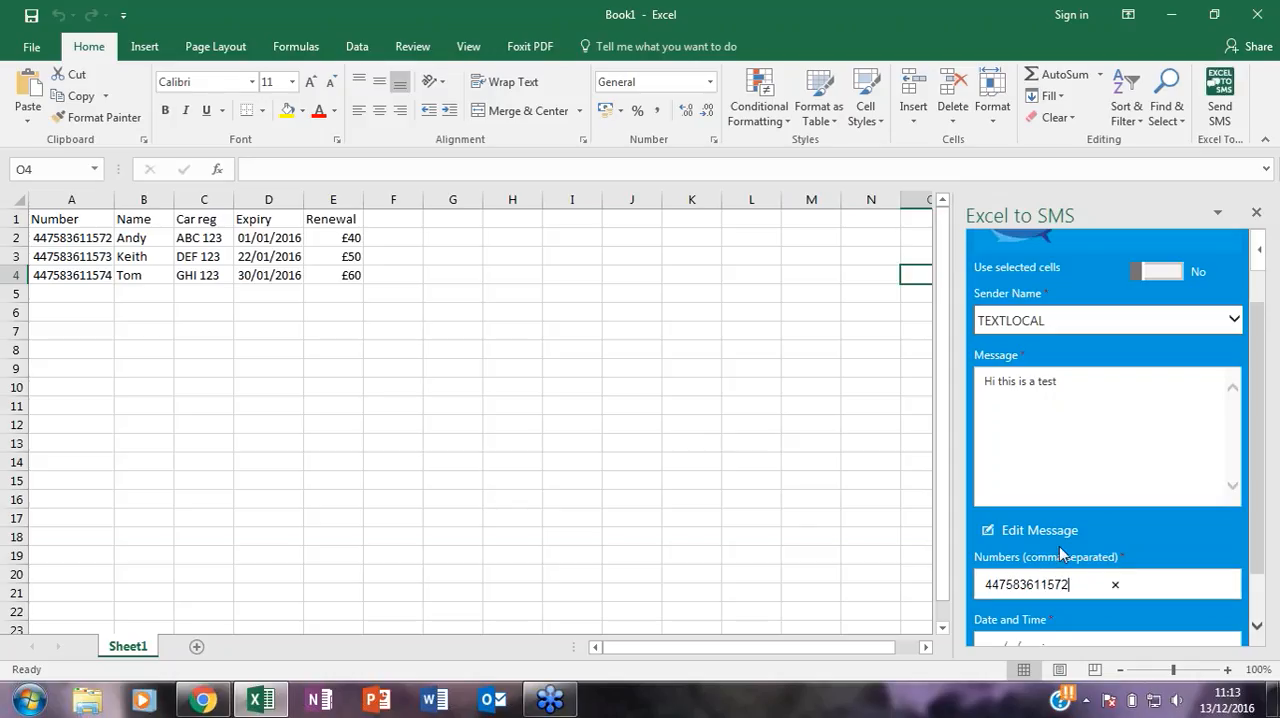
- Schedule the send date and time as 2016/12/13 11:15
scroll(down, 3)
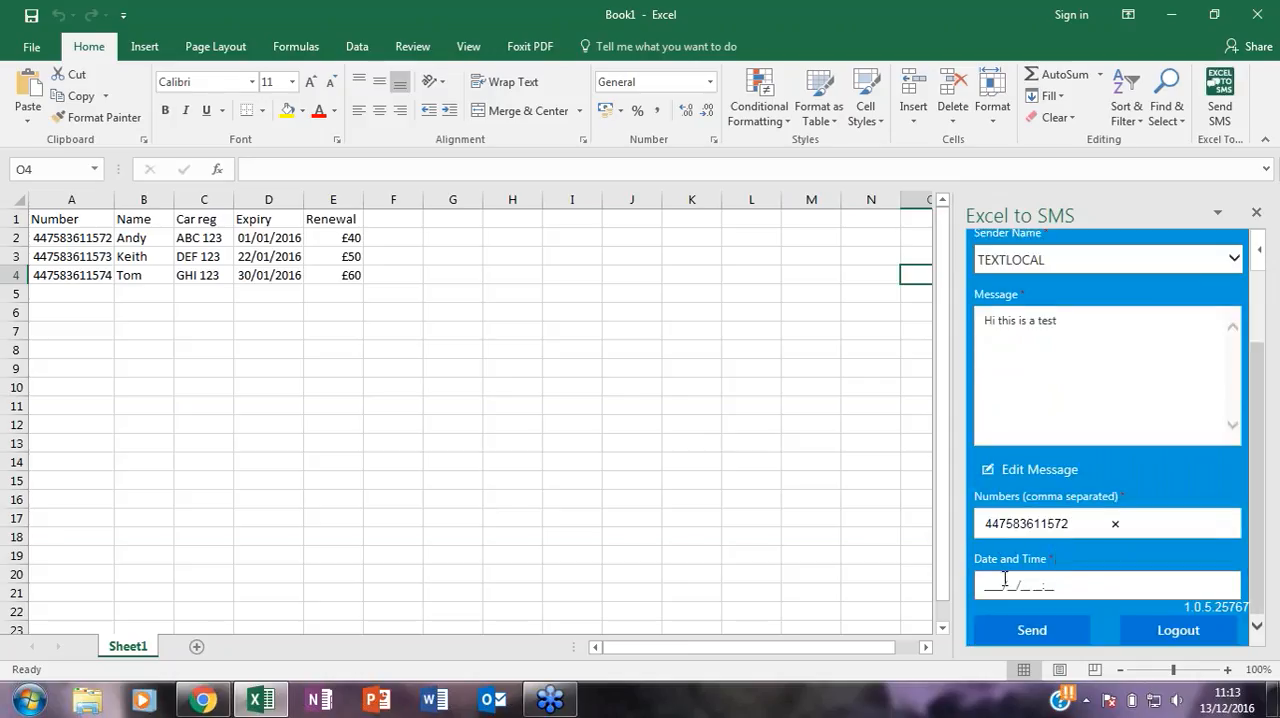
click(1050, 524)
text(2016/12/13 11:)
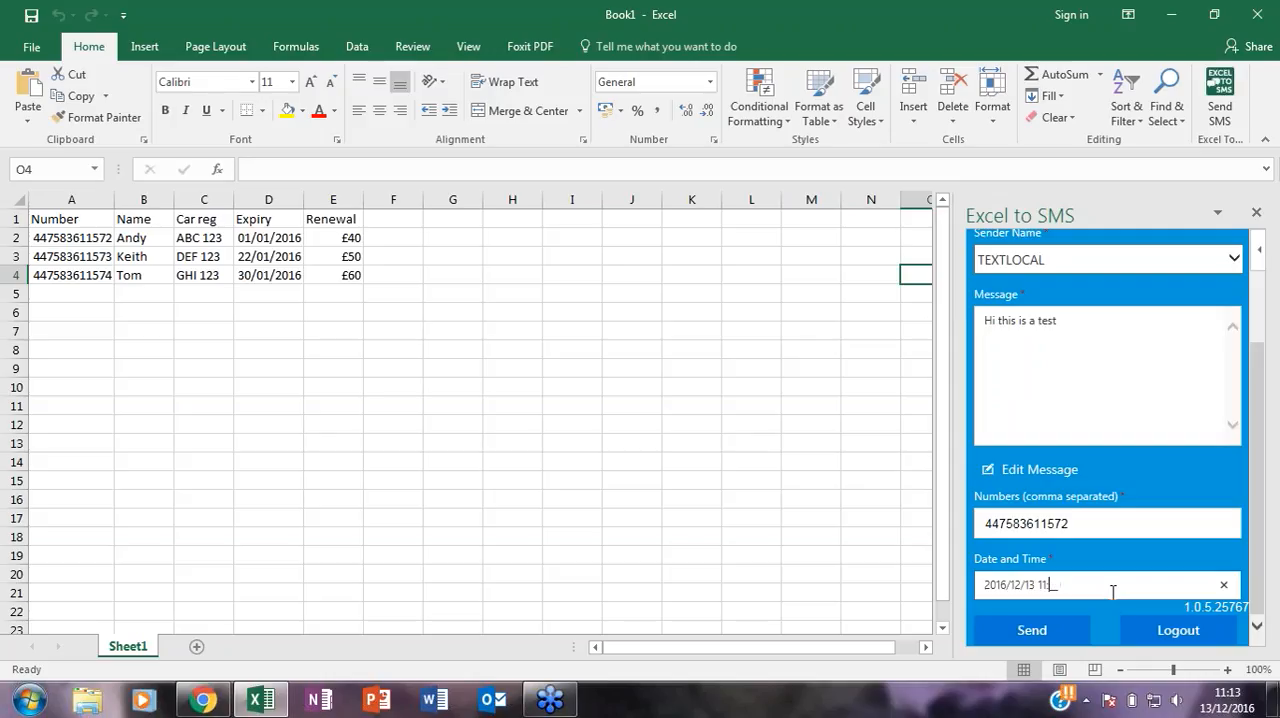
text(15)
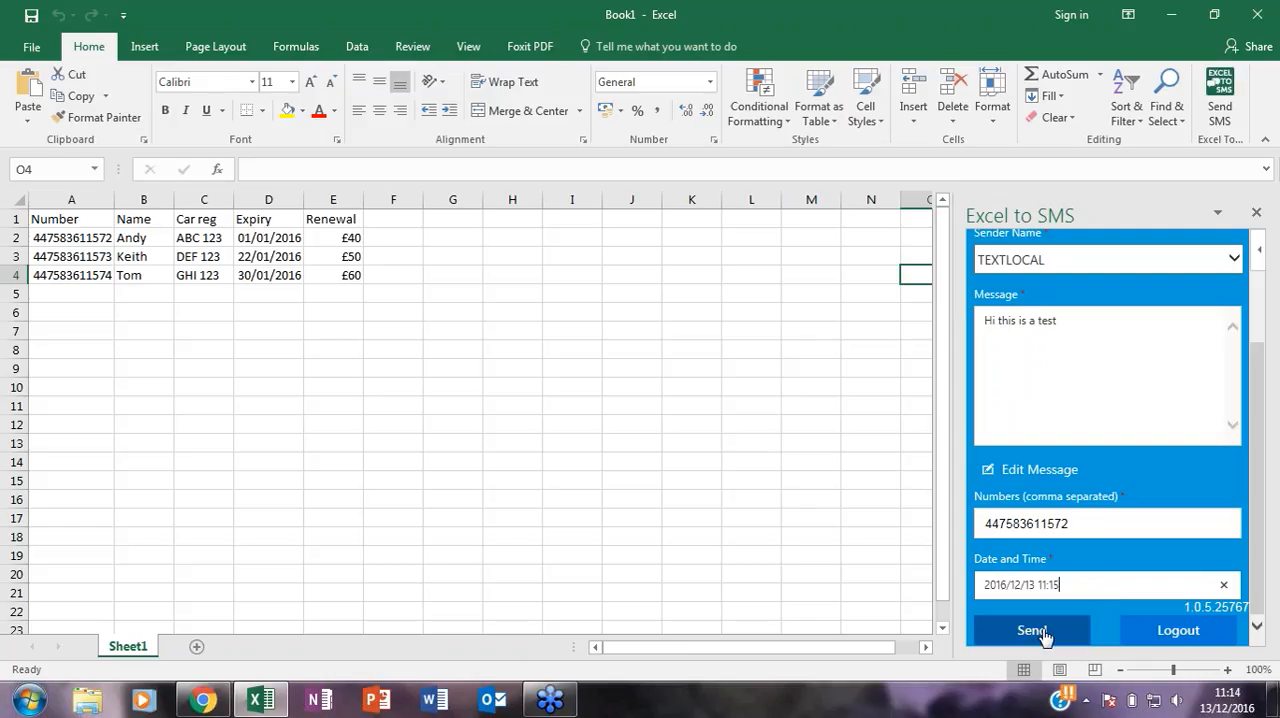
- Send the test SMS to bring up its one-message summary for confirmation
click(1030, 630)
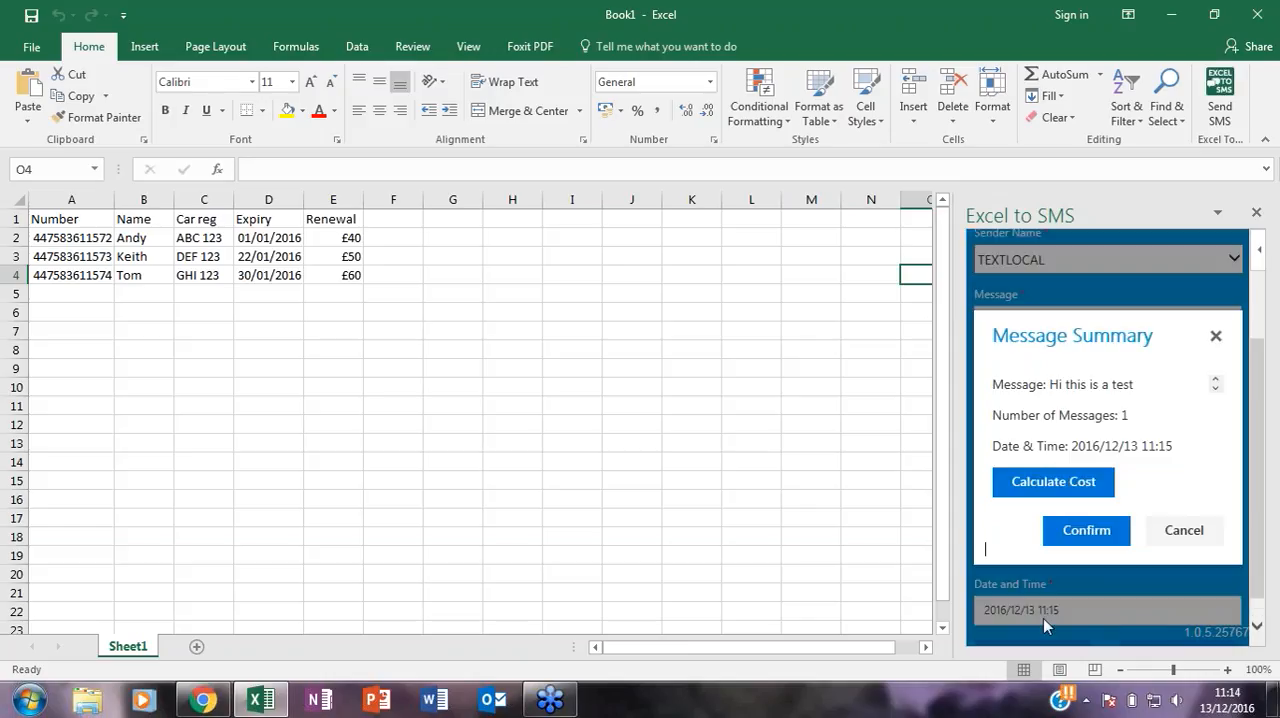
mouse_move(1086, 530)
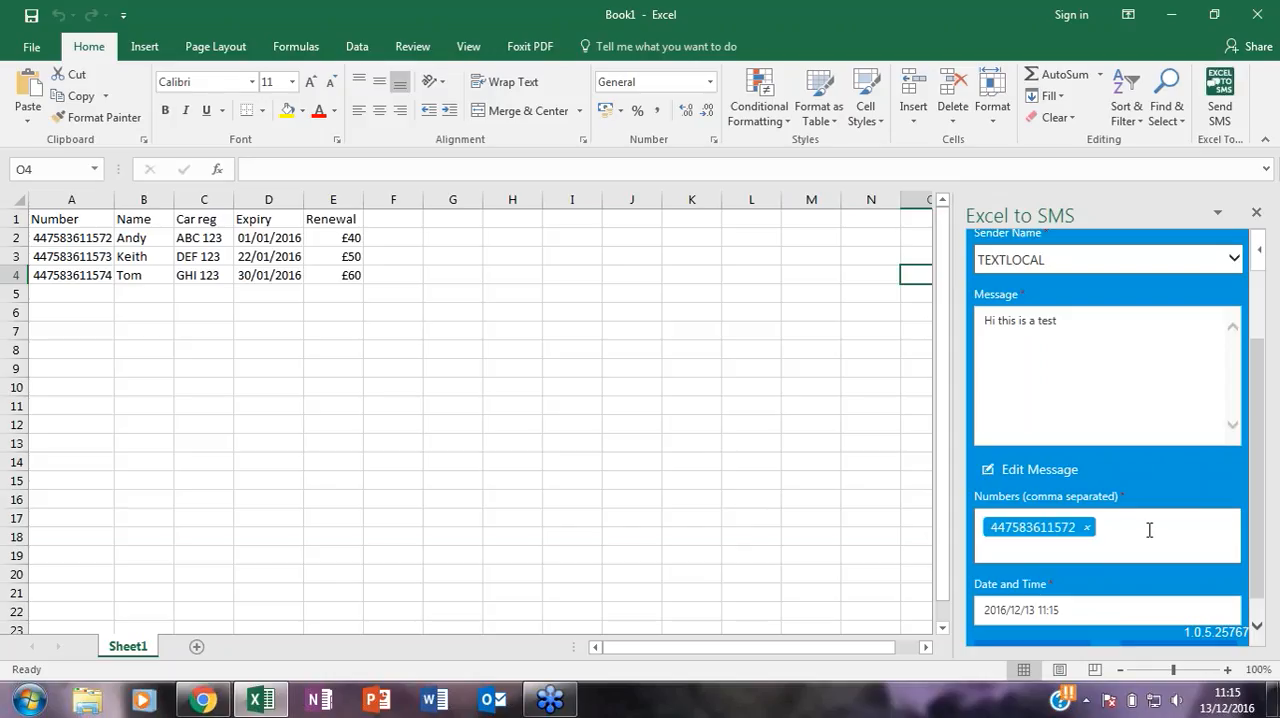
scroll(up, 3)
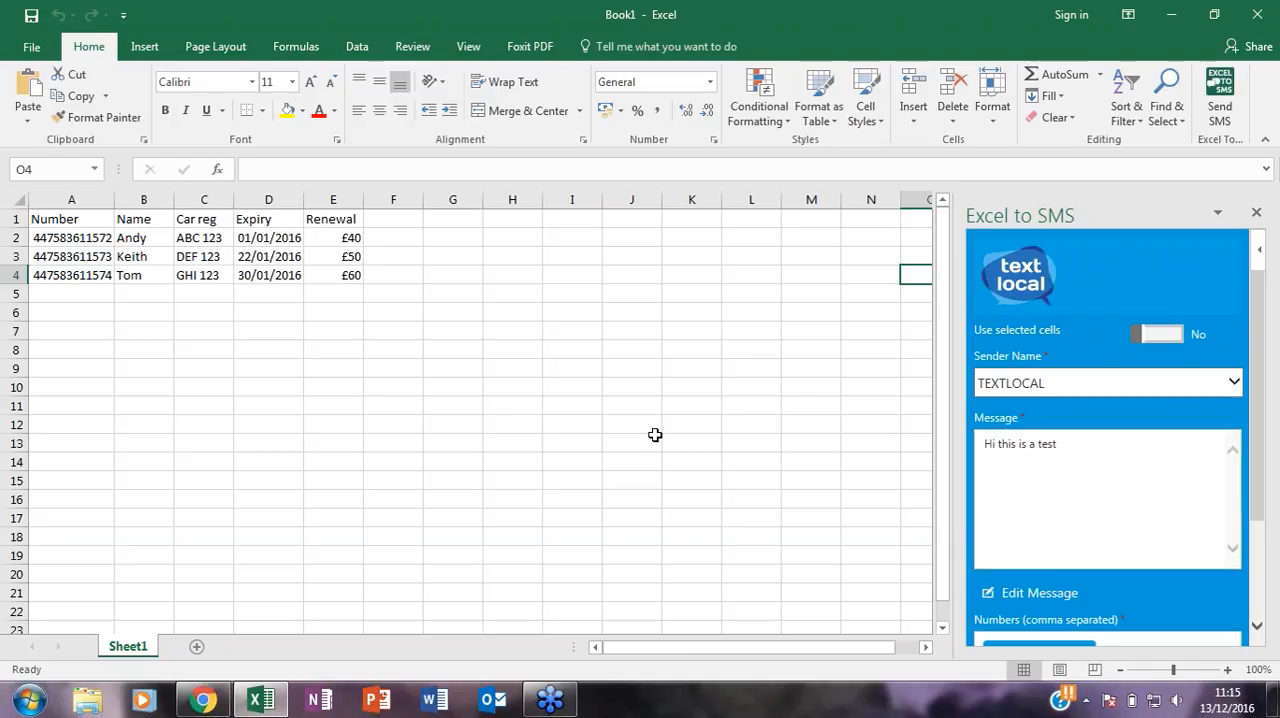
mouse_move(552, 408)
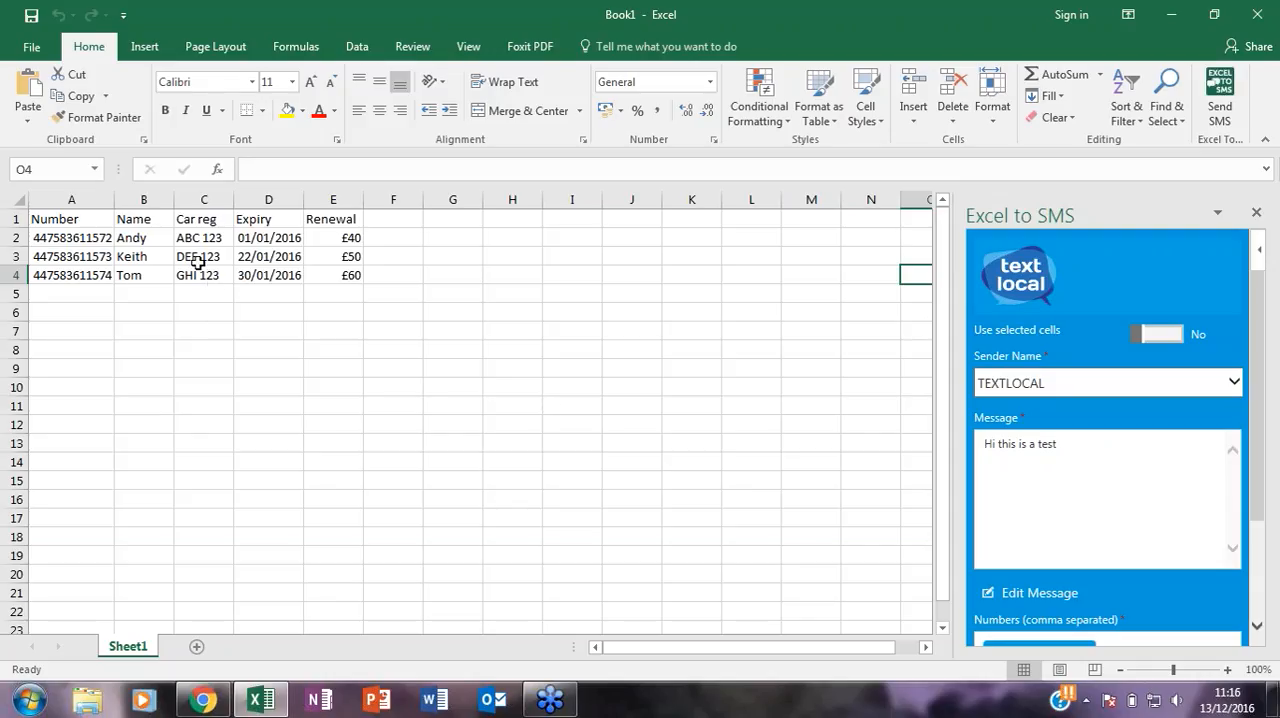
mouse_move(210, 228)
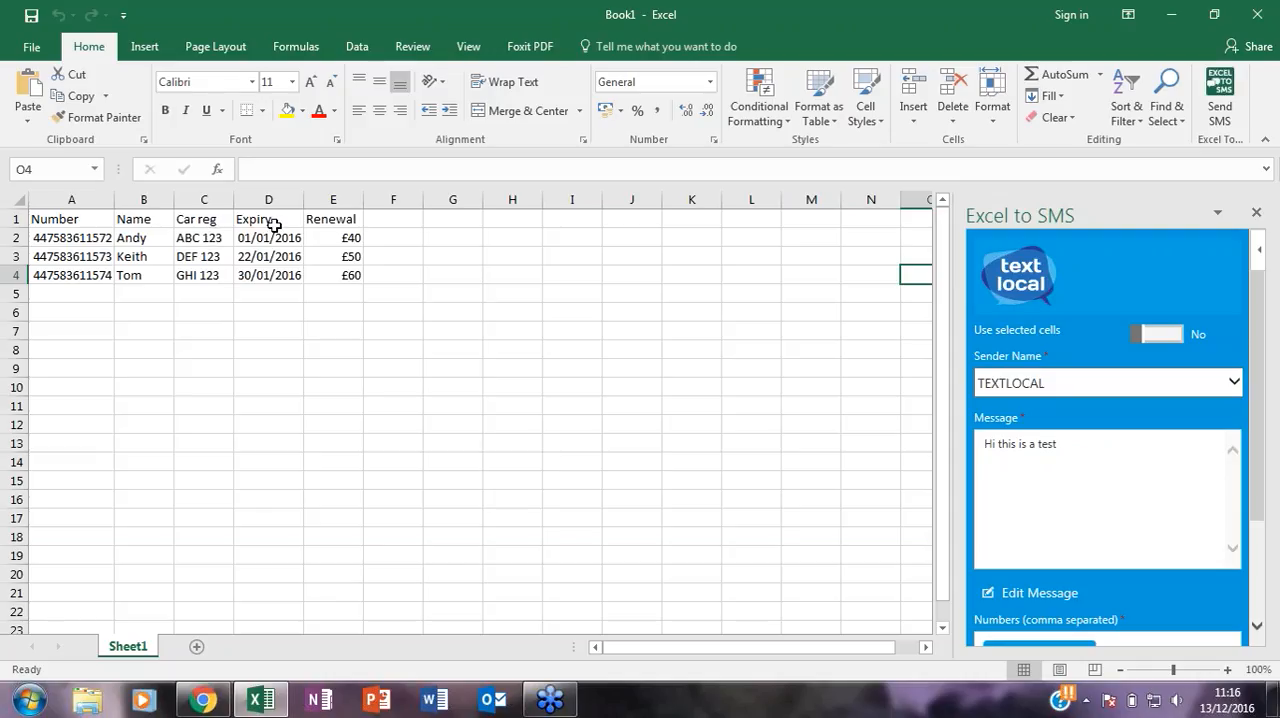
mouse_move(344, 222)
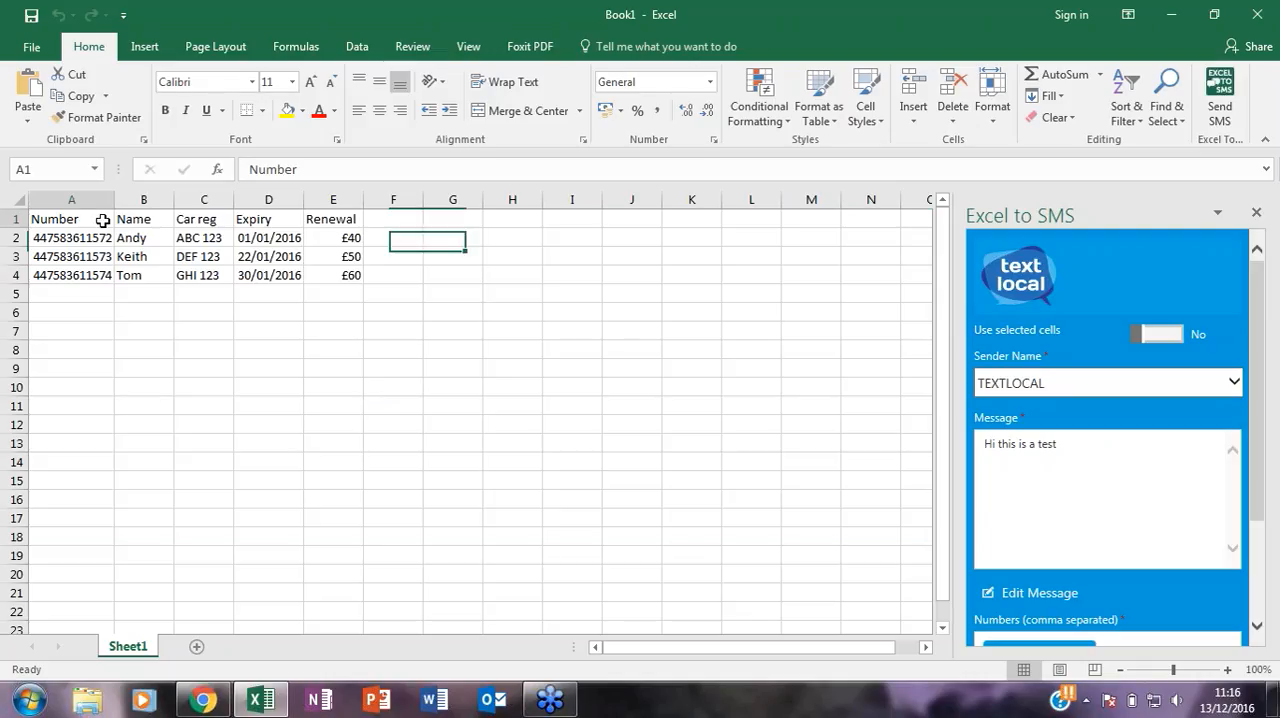
click(332, 218)
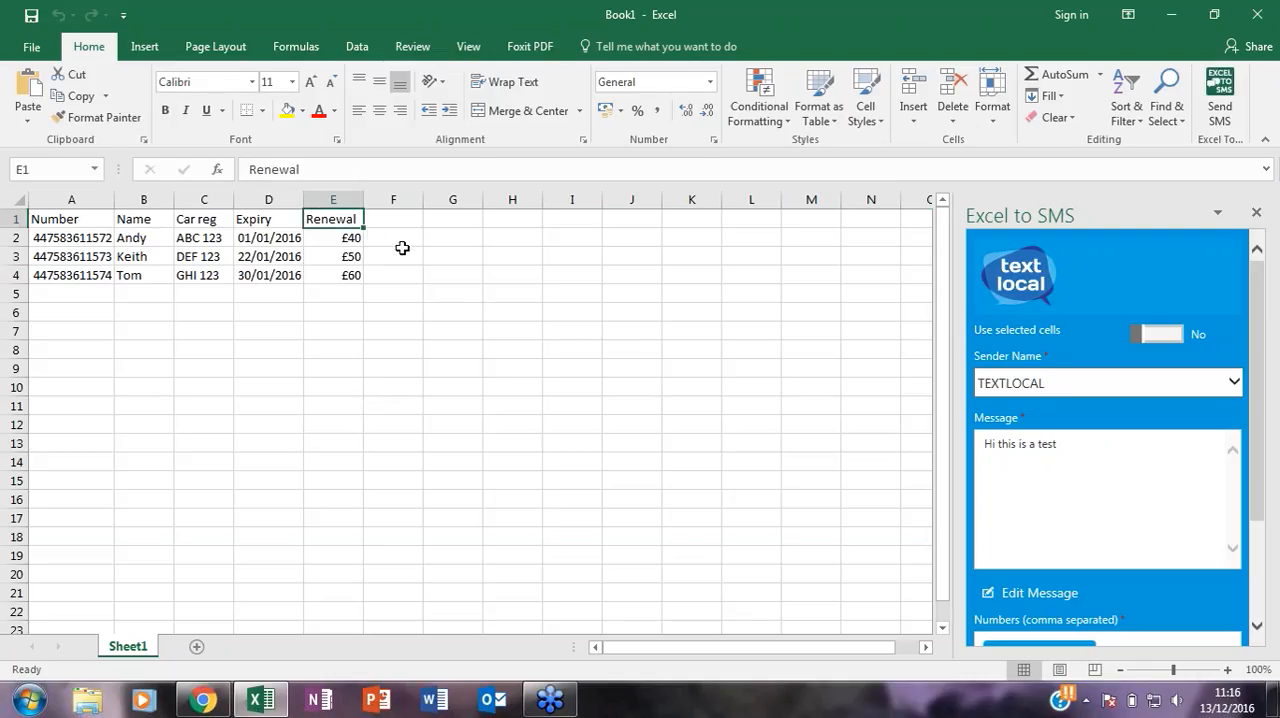
scroll(down, 3)
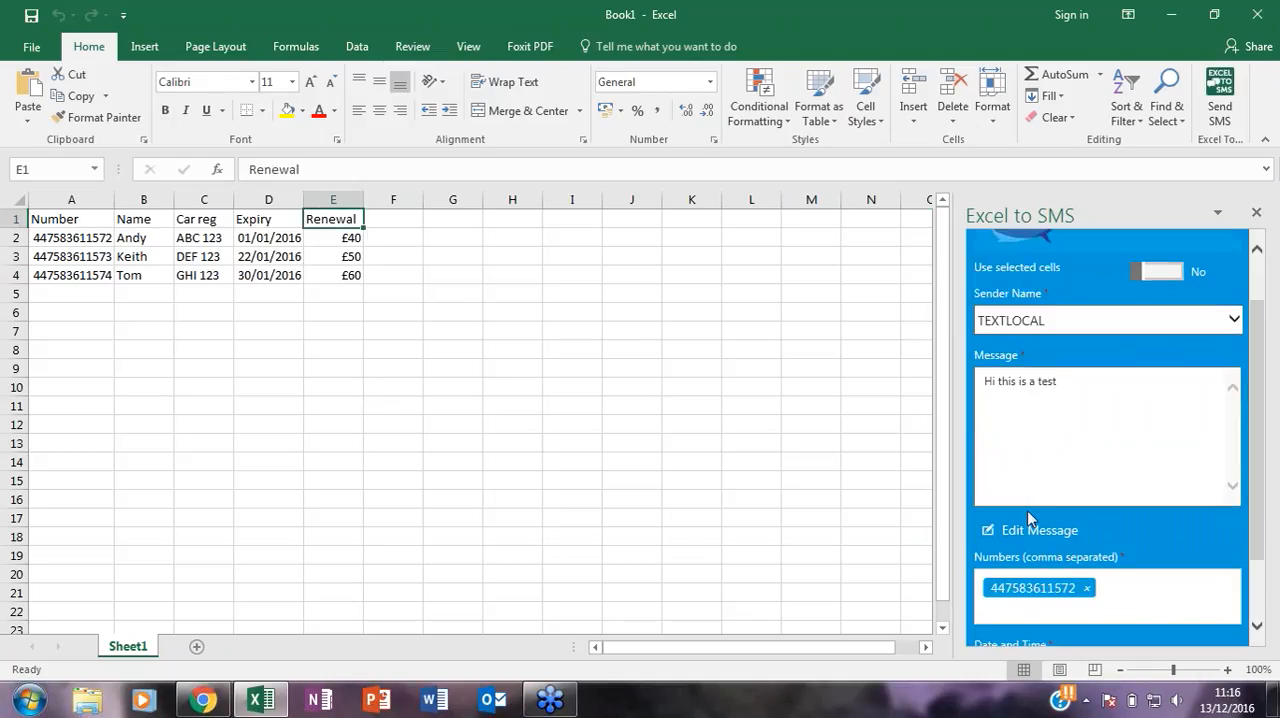
click(1088, 588)
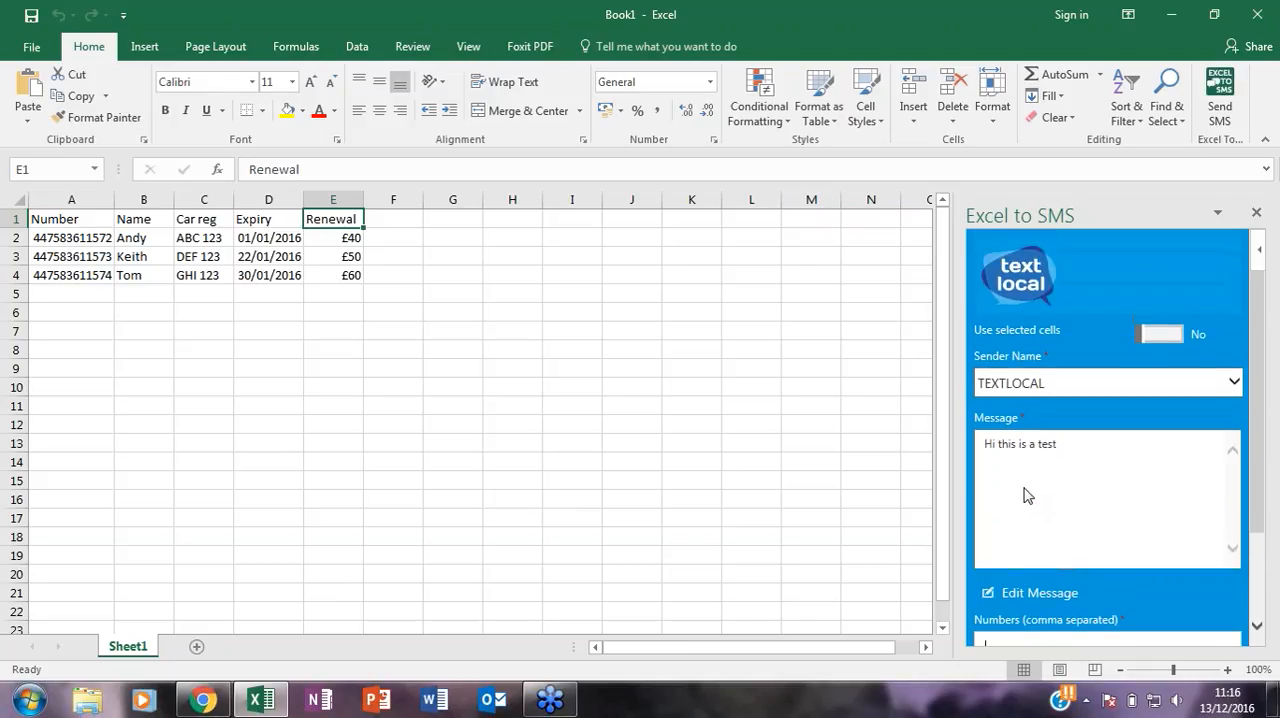
mouse_move(1060, 560)
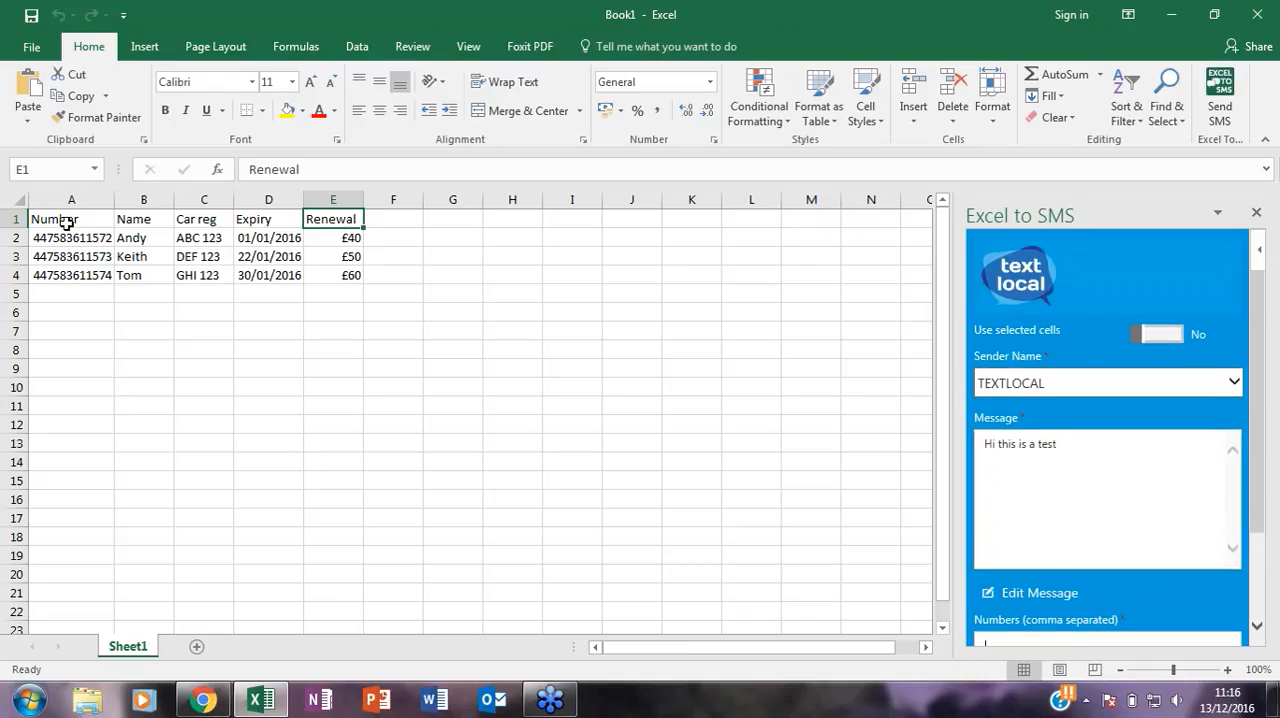
- Use the contact table A1:E4 as the data source with the Number column for phones
drag(72, 218, 268, 276)
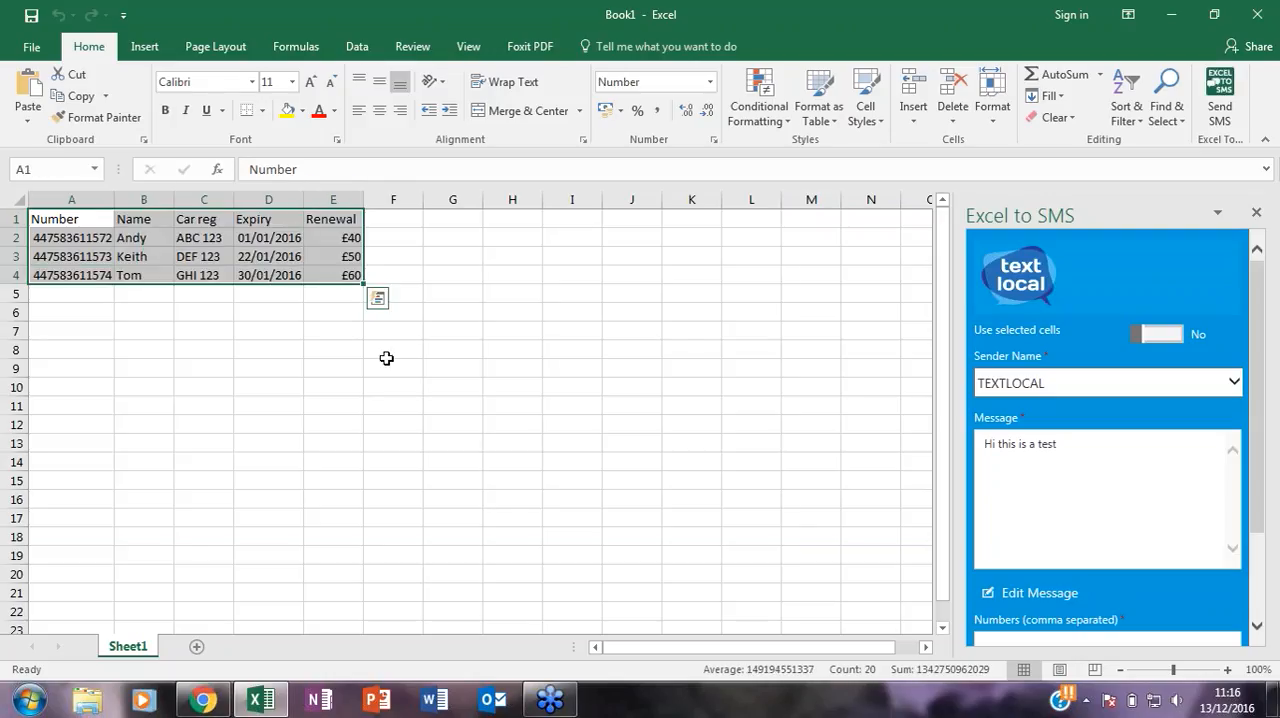
mouse_move(736, 392)
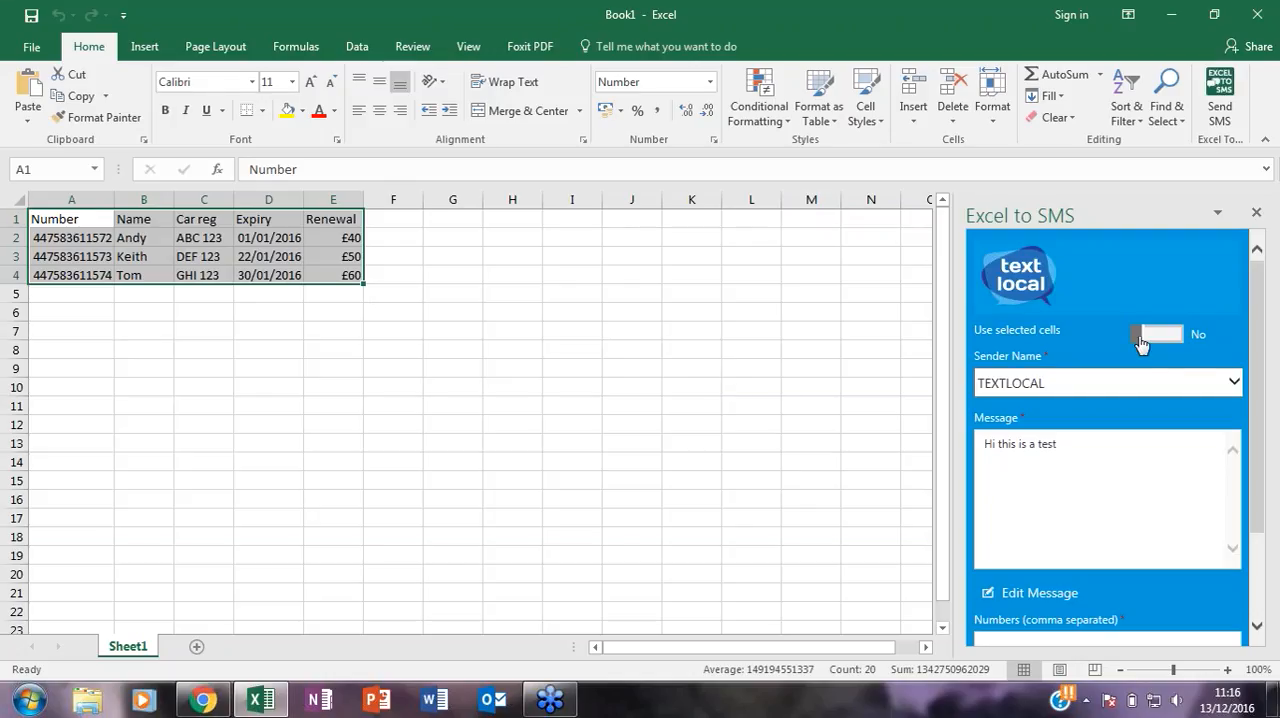
click(1158, 334)
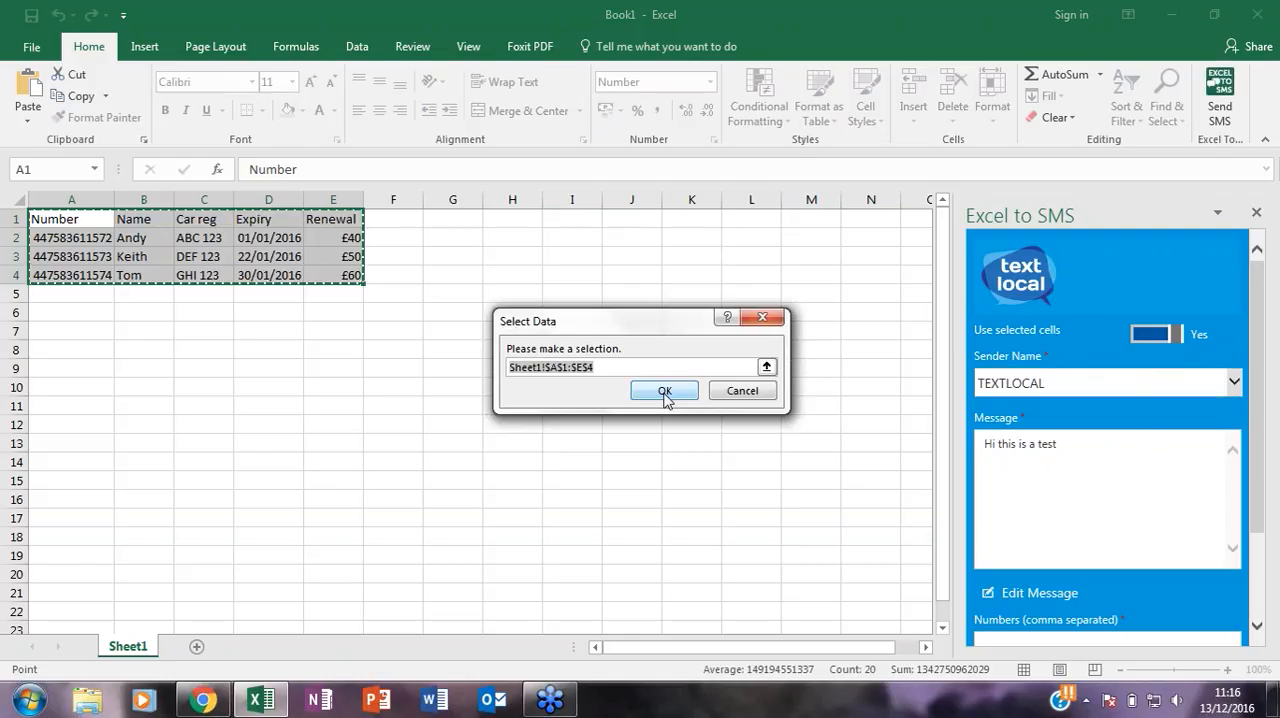
click(664, 390)
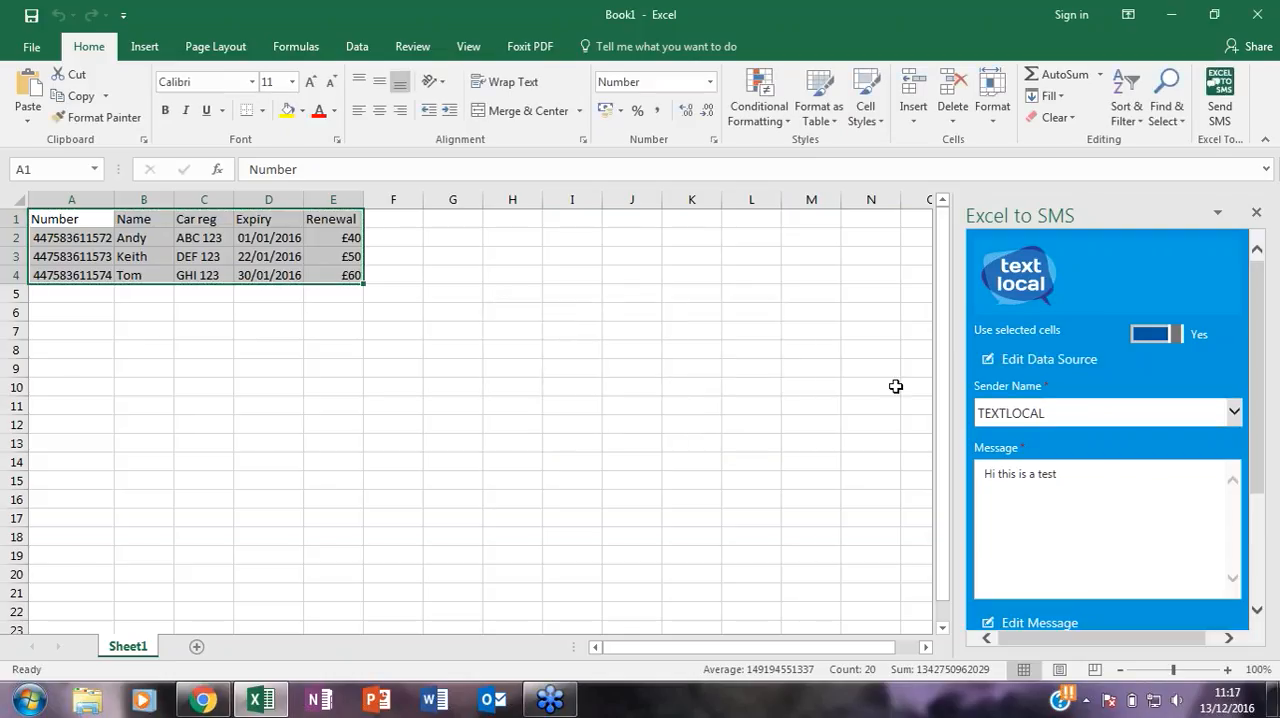
- Scroll through the add-in pane to check the data source success message
scroll(down, 3)
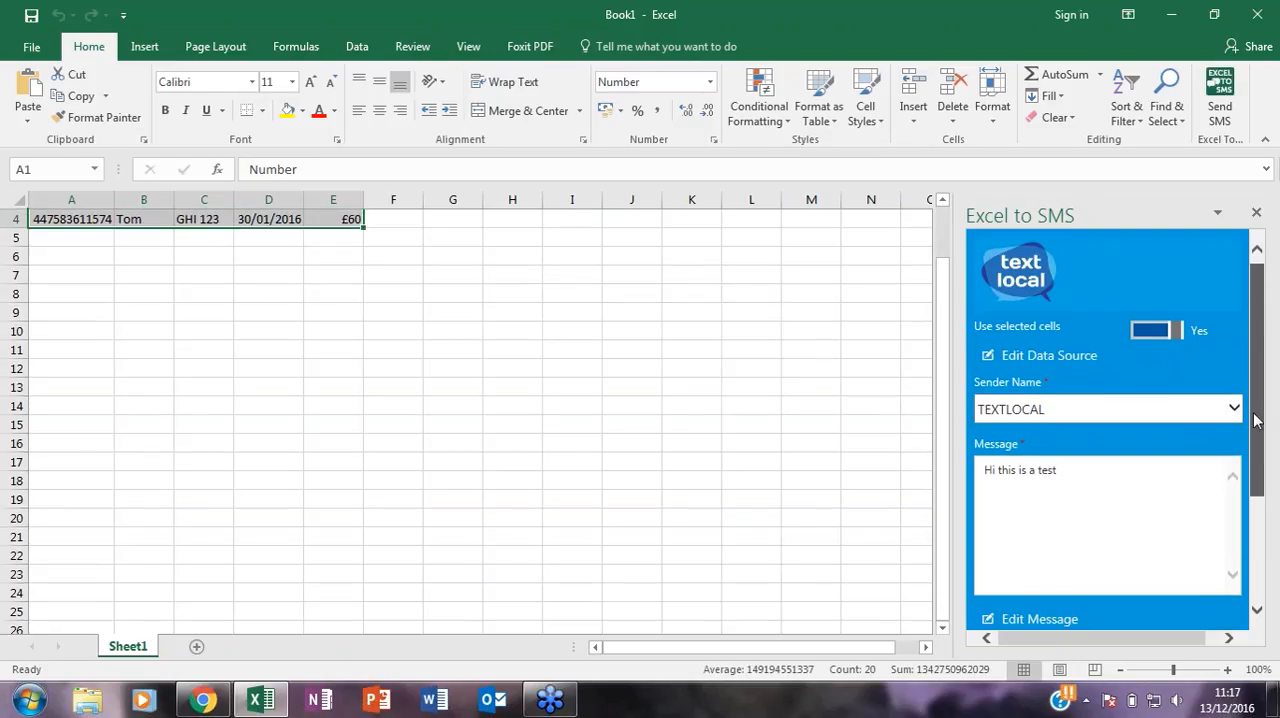
scroll(down, 3)
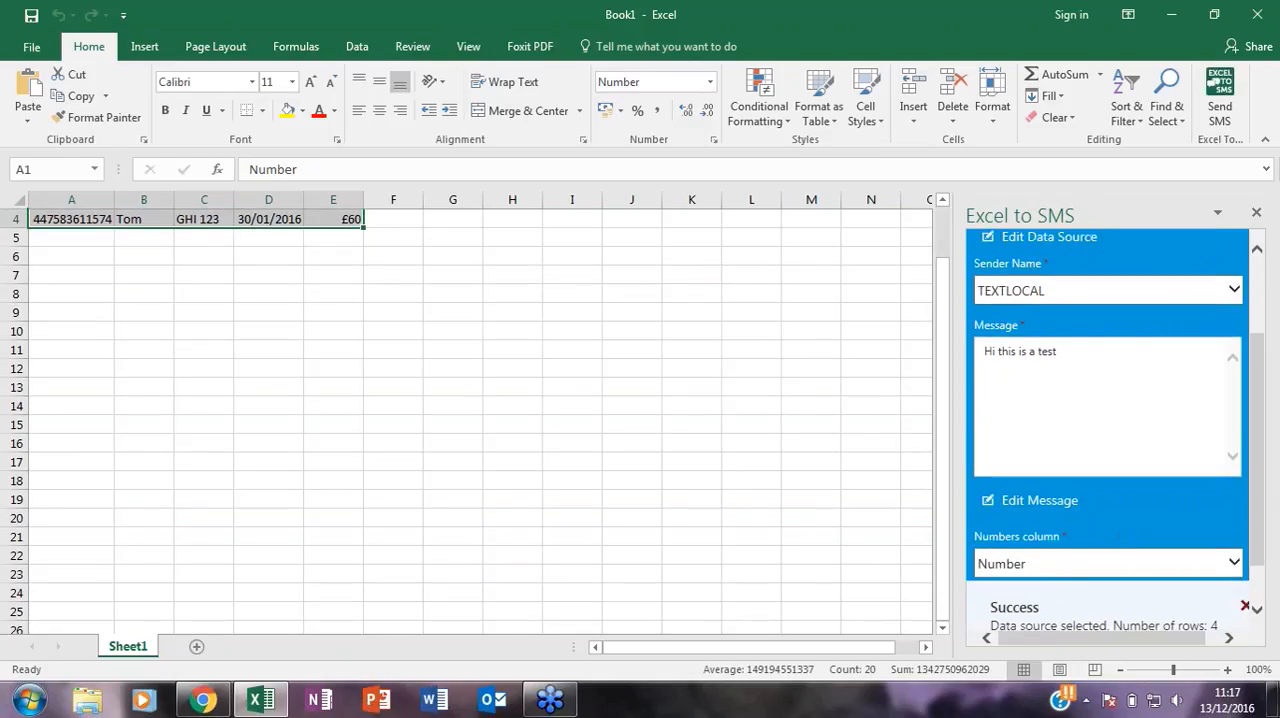
scroll(up, 3)
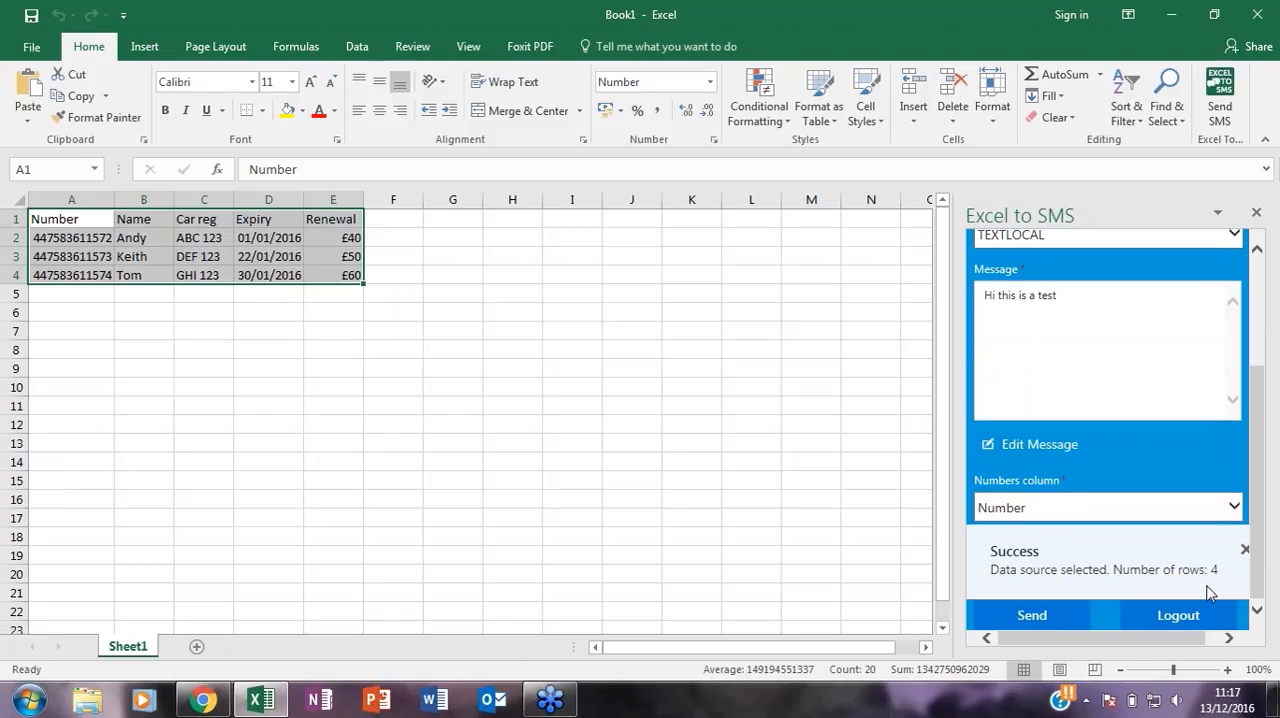
mouse_move(1178, 552)
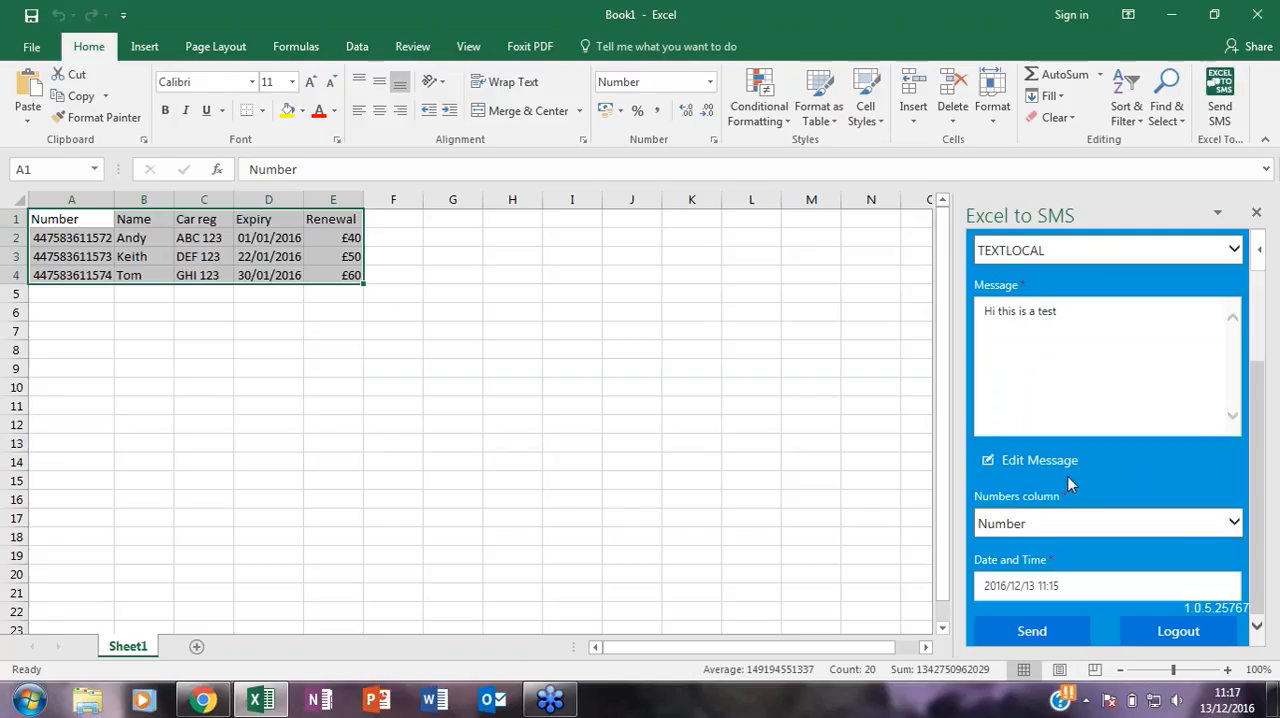
scroll(up, 3)
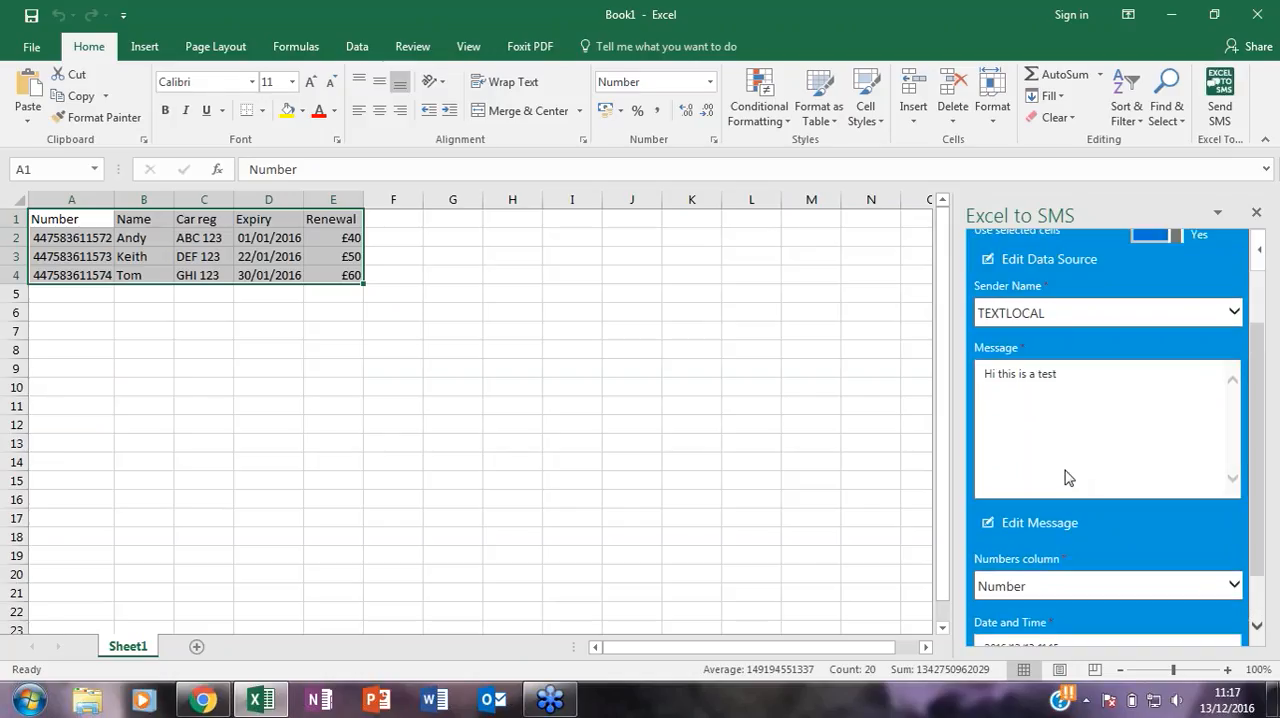
mouse_move(1100, 380)
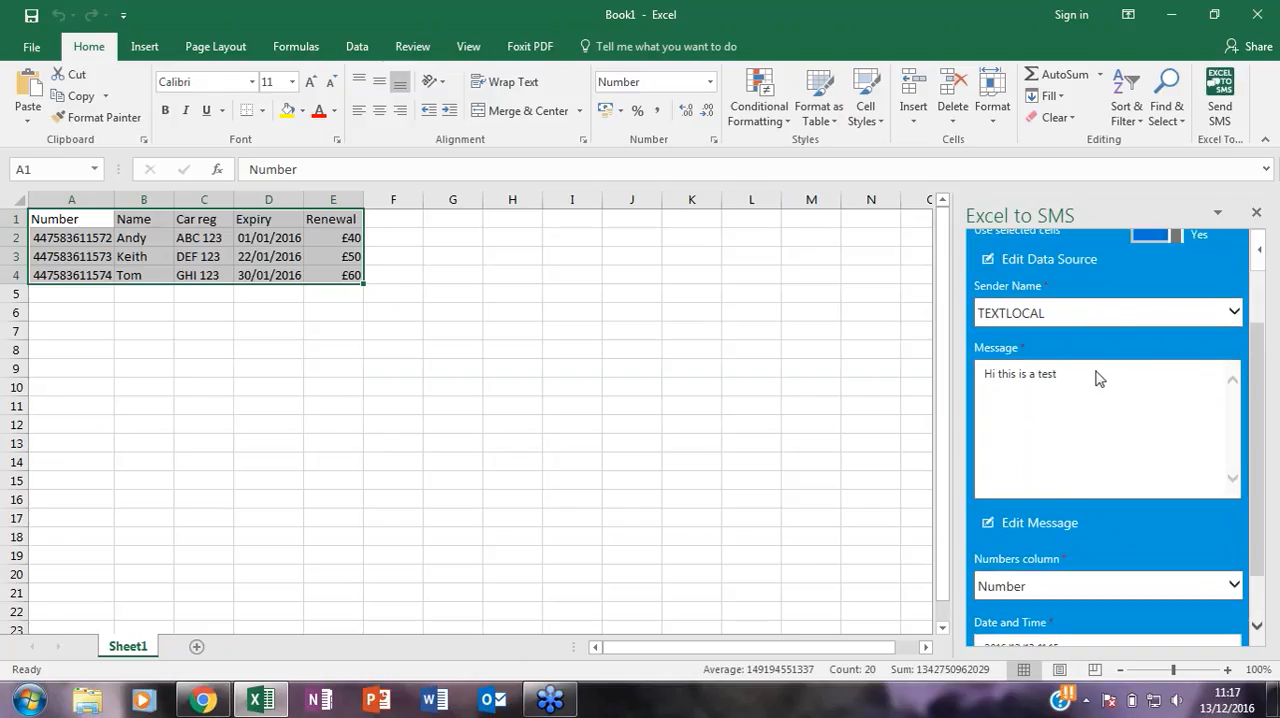
- Clear the test message down to the greeting "Hi" in the SMS editor
click(1232, 312)
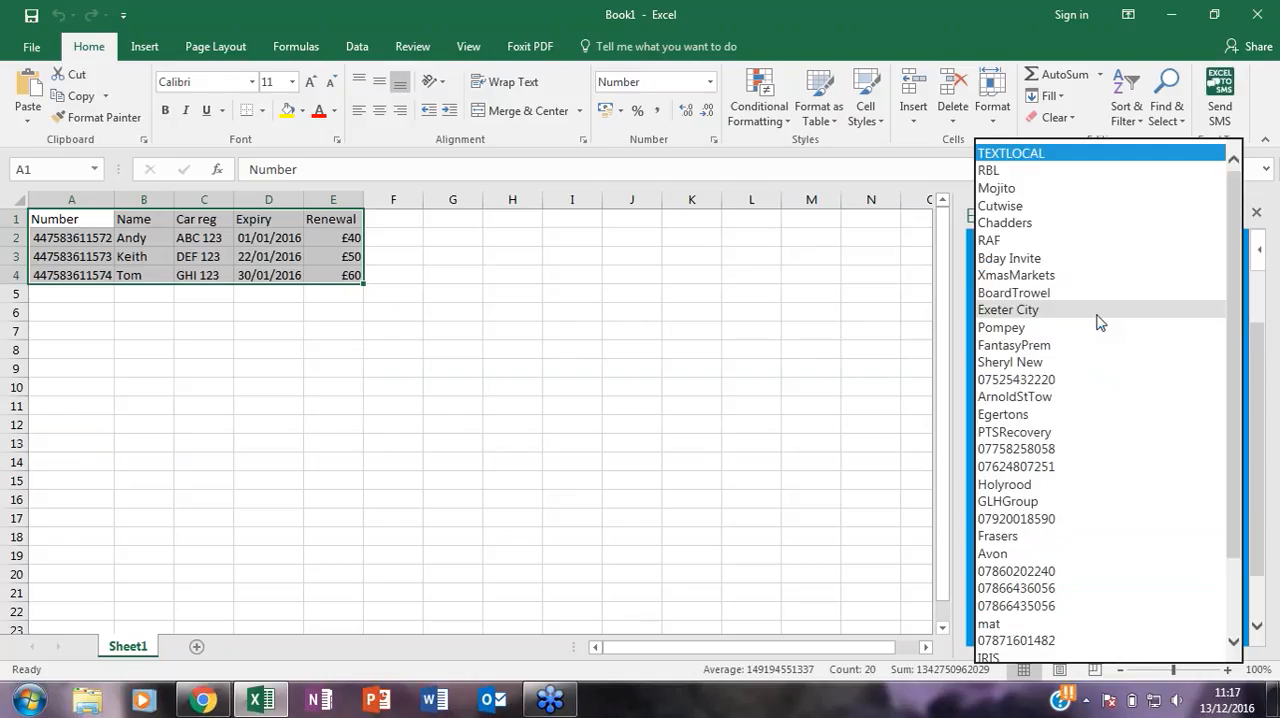
mouse_move(862, 324)
text(Hi this is a test)
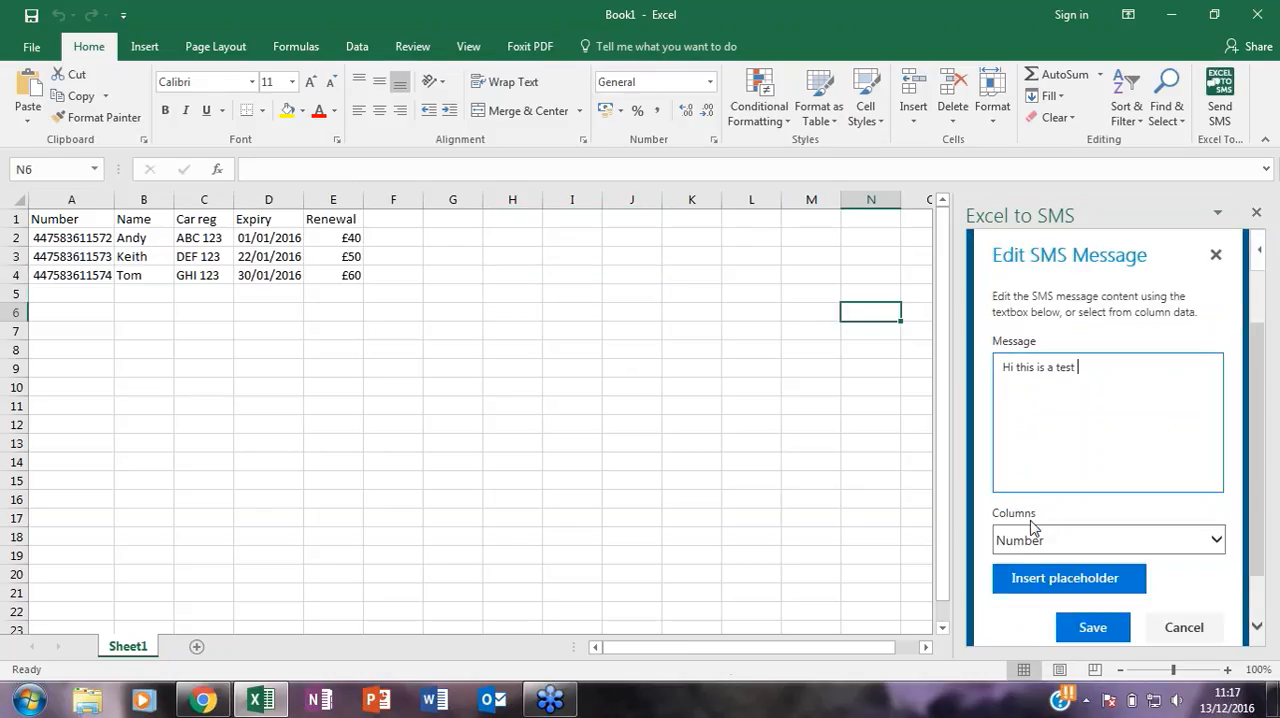
mouse_move(1004, 400)
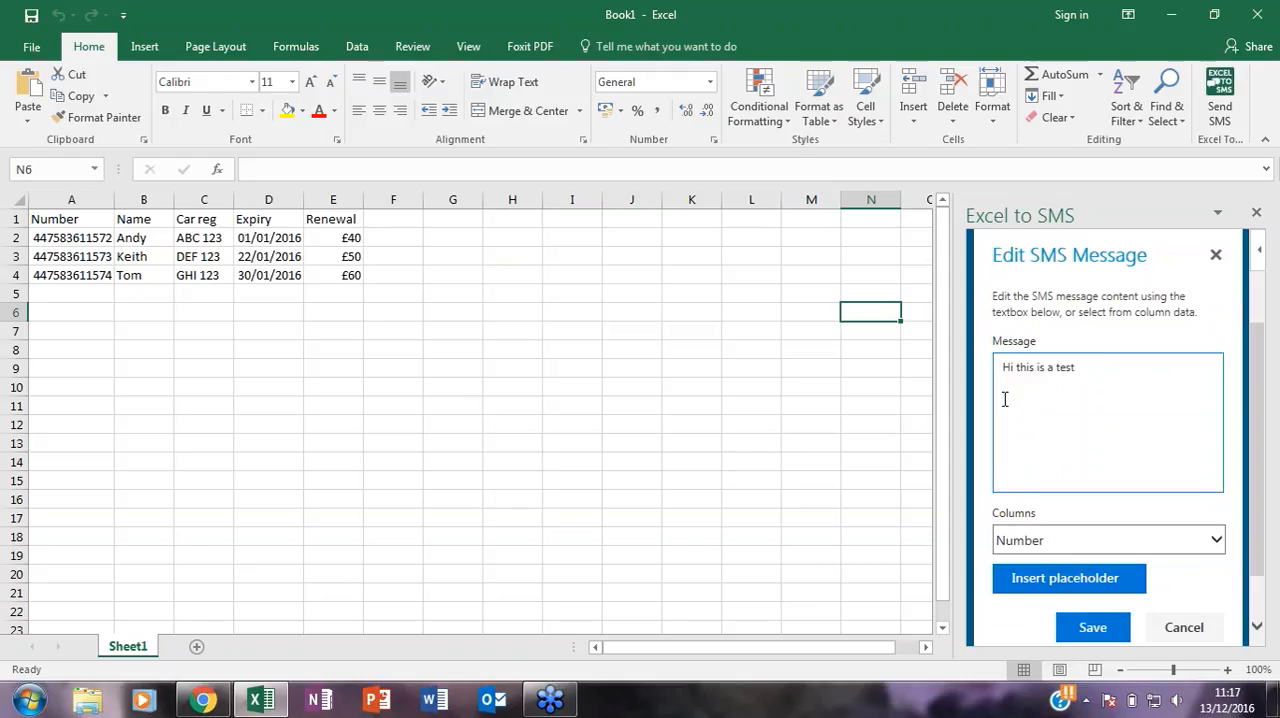
key(Backspace)
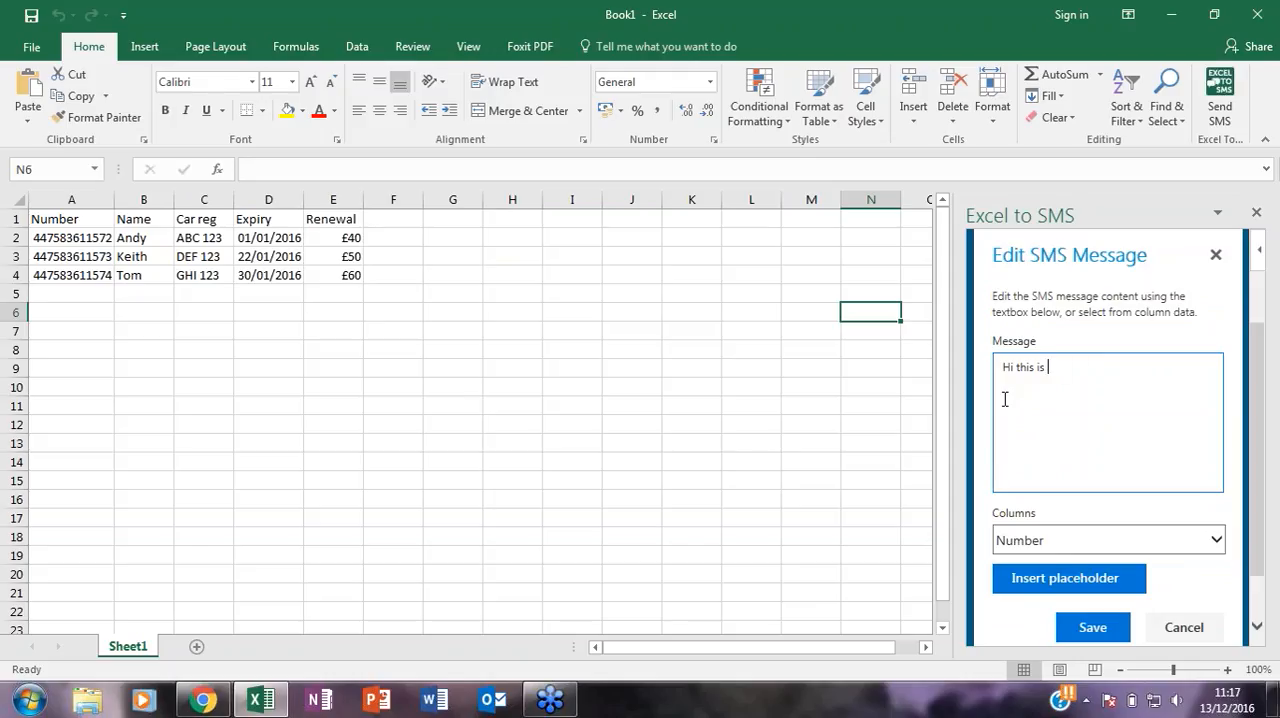
key(BackSpace)
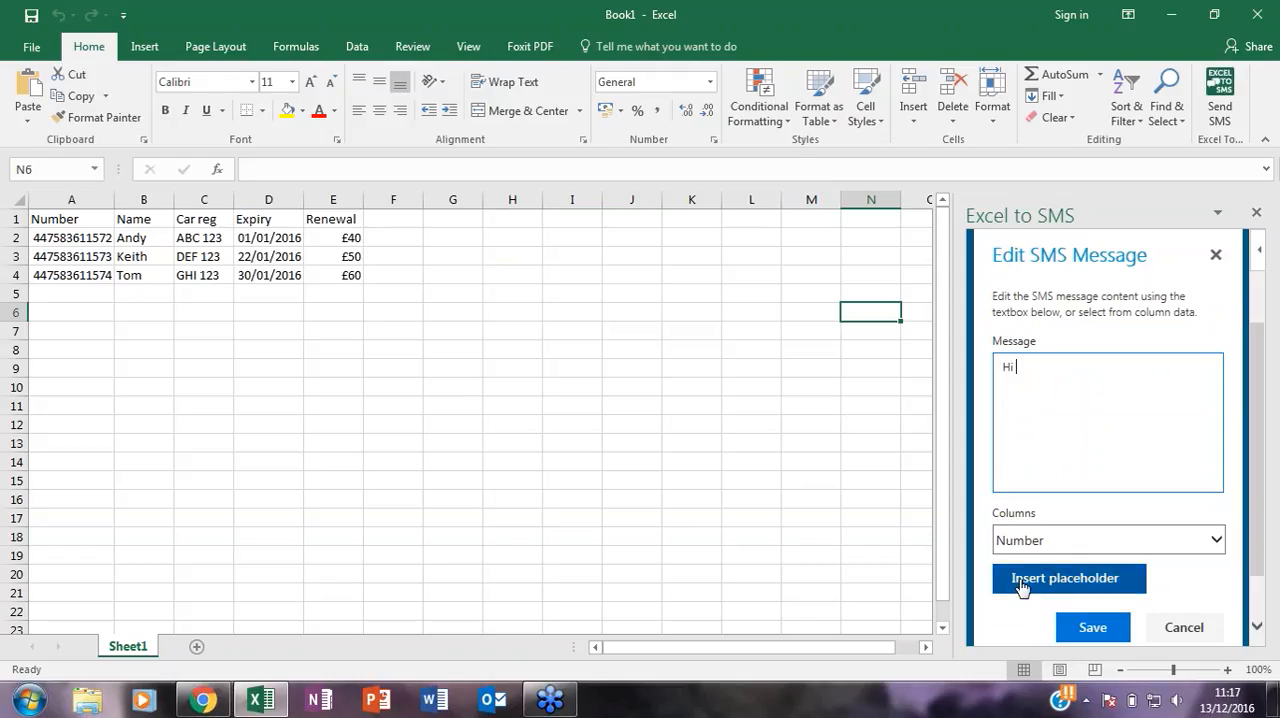
click(1068, 578)
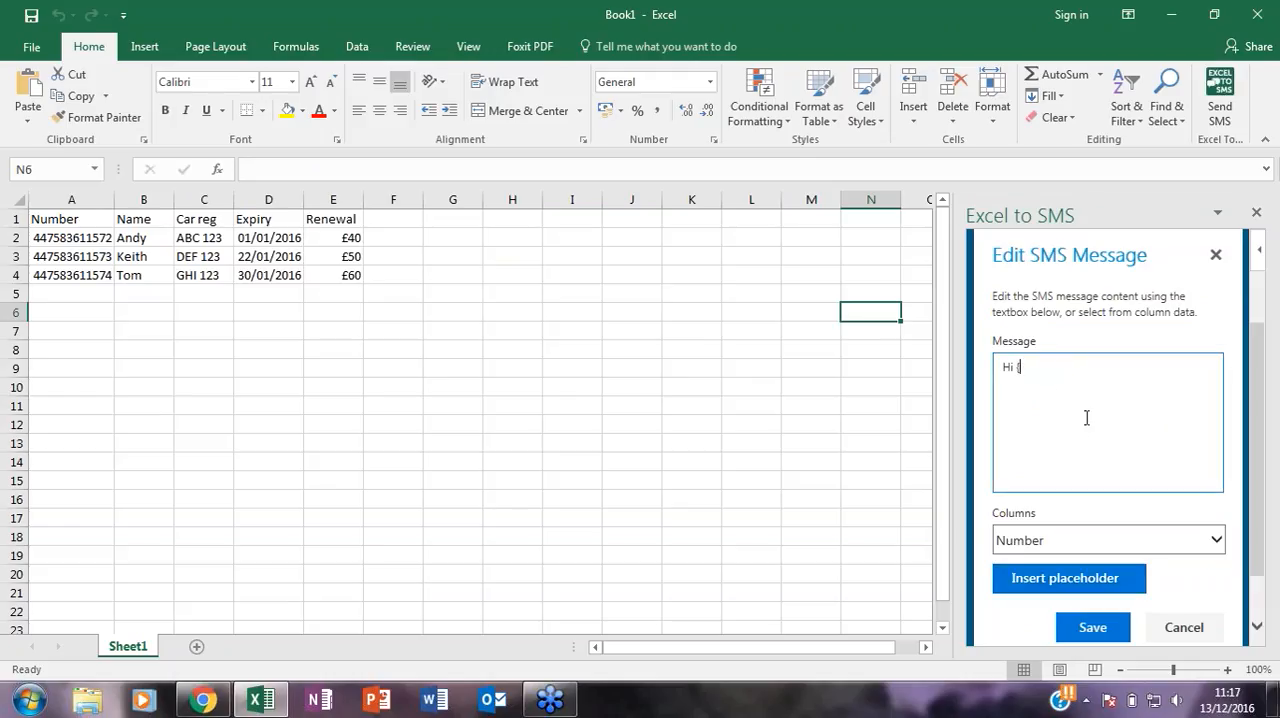
click(1108, 540)
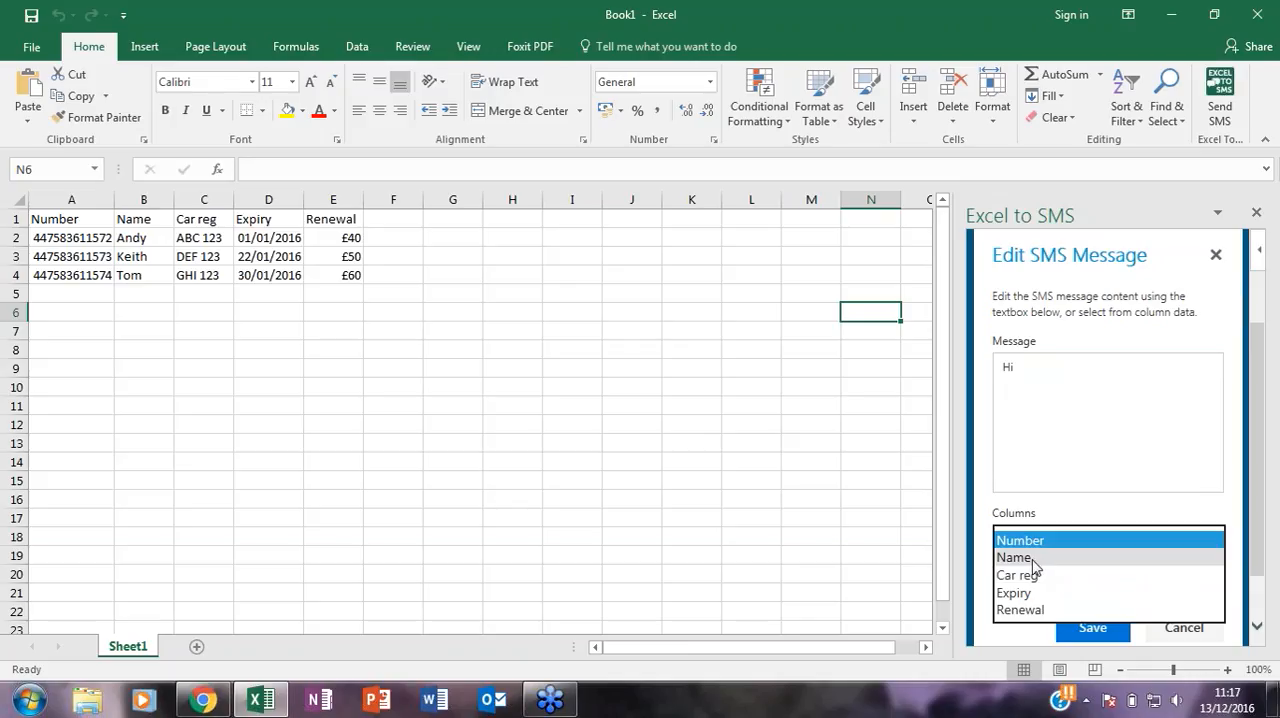
- Build "Hi [Name] your car reg [Car reg] is due to expire" with Name and Car reg placeholders
click(1012, 556)
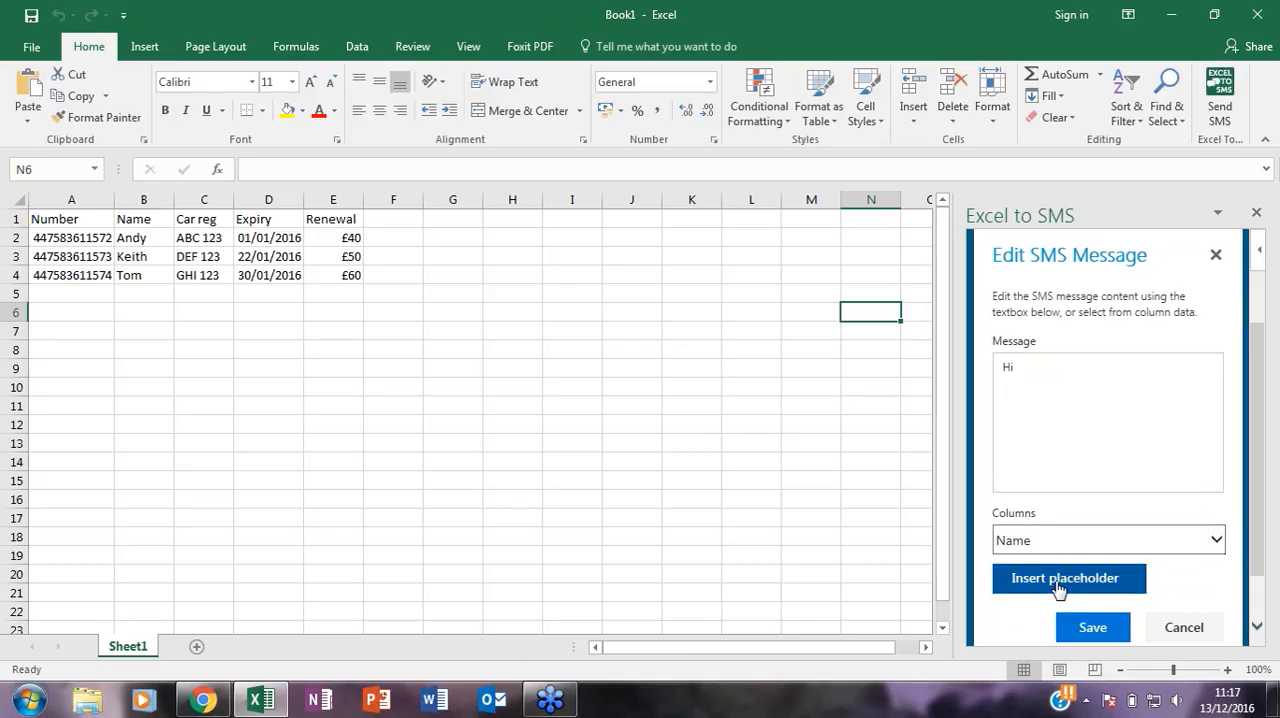
click(1068, 578)
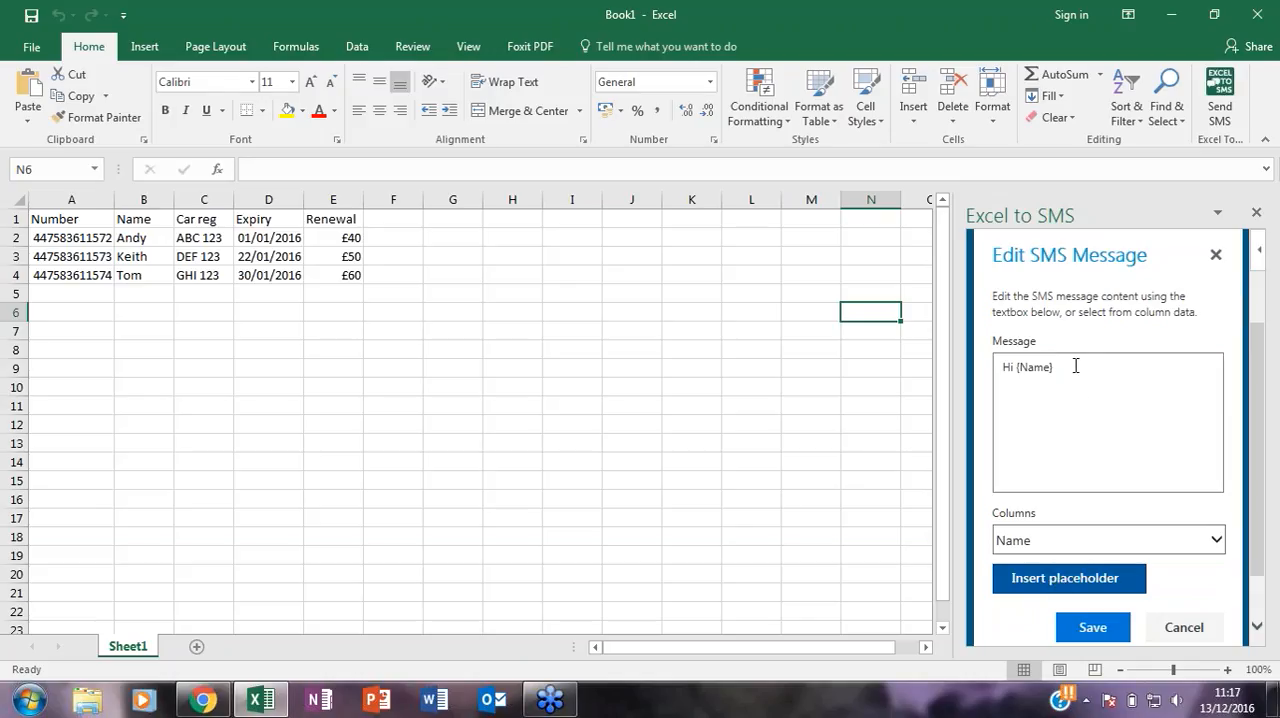
text(your car reg)
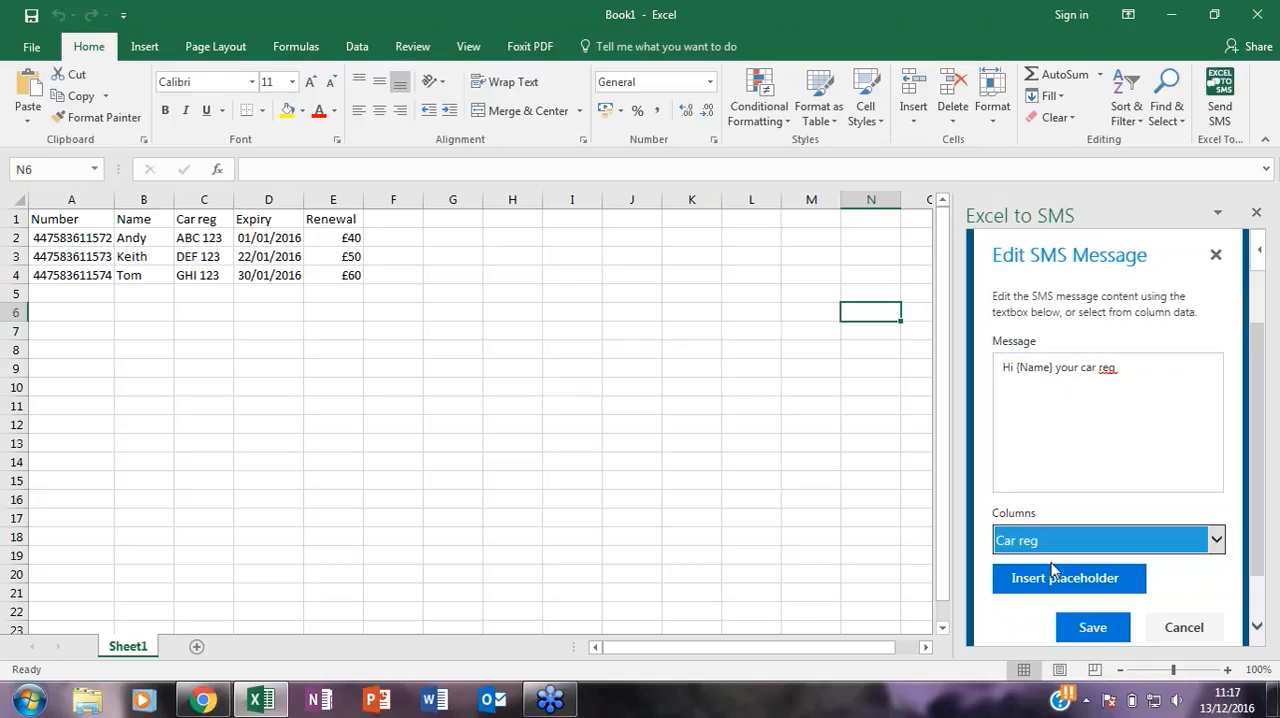
click(1068, 578)
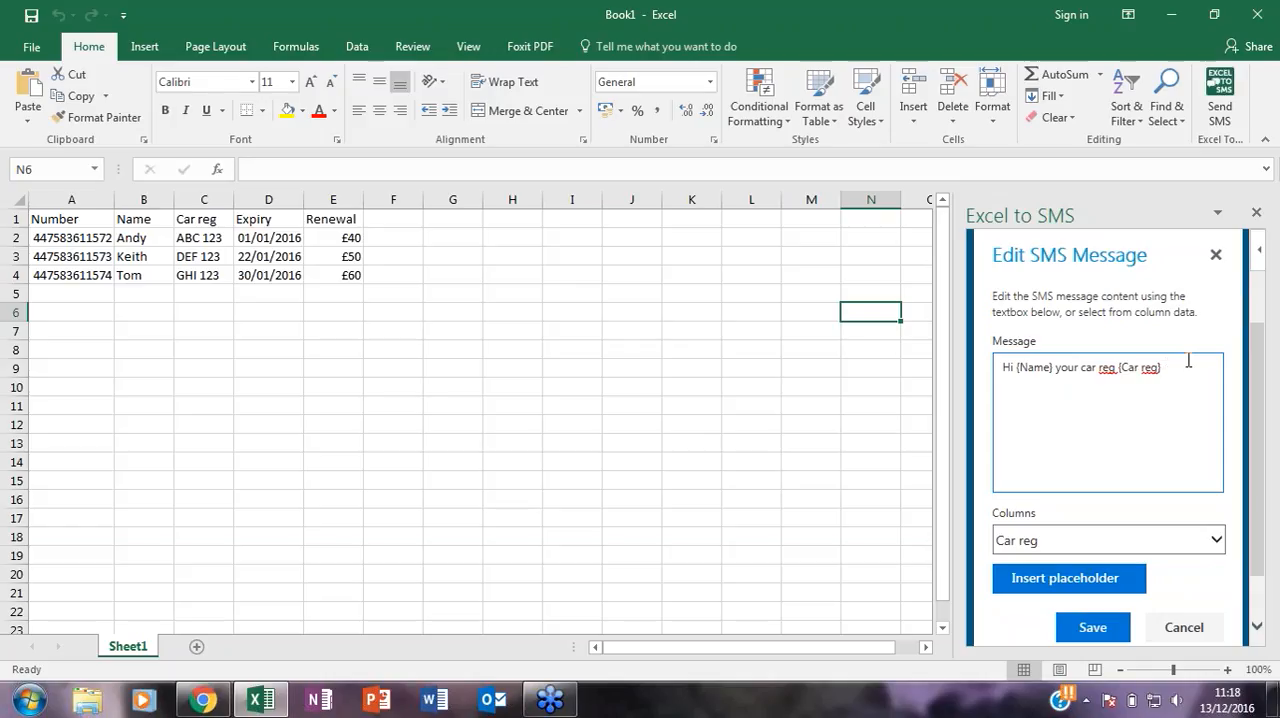
text(is due to e)
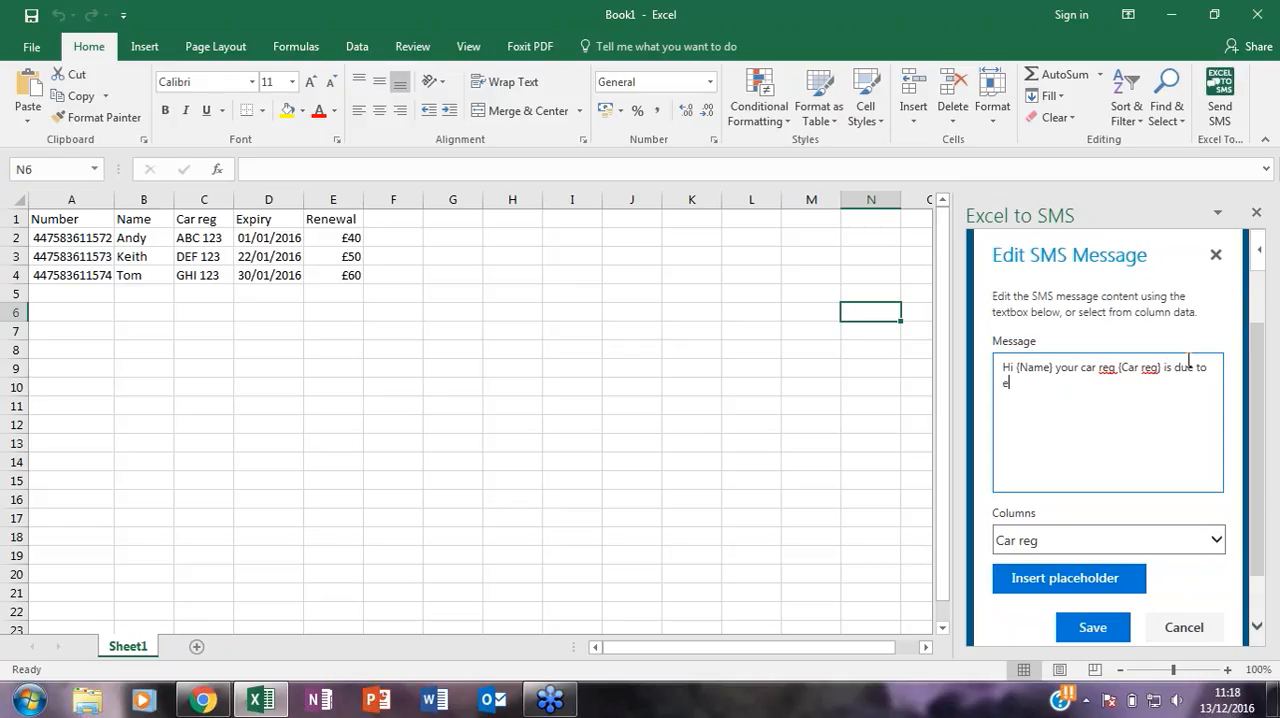
text(xpire)
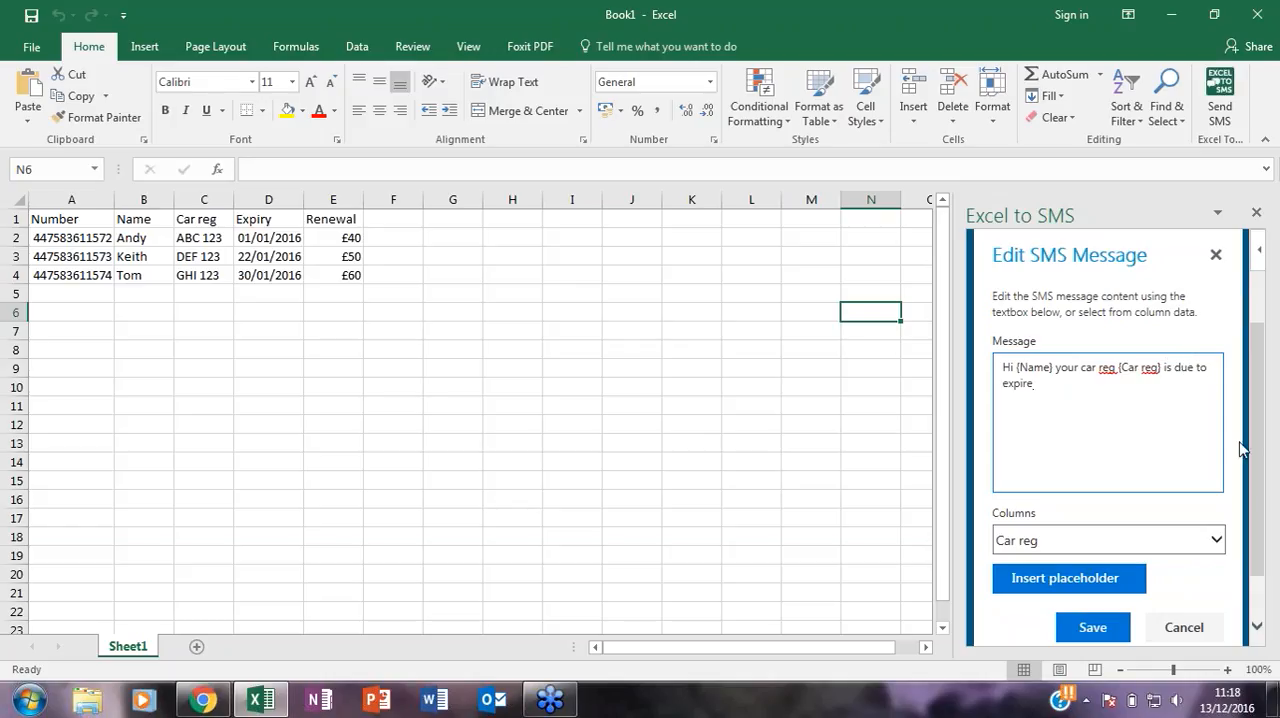
- Choose the Expiry column from the sheet columns list for the next placeholder
click(1108, 540)
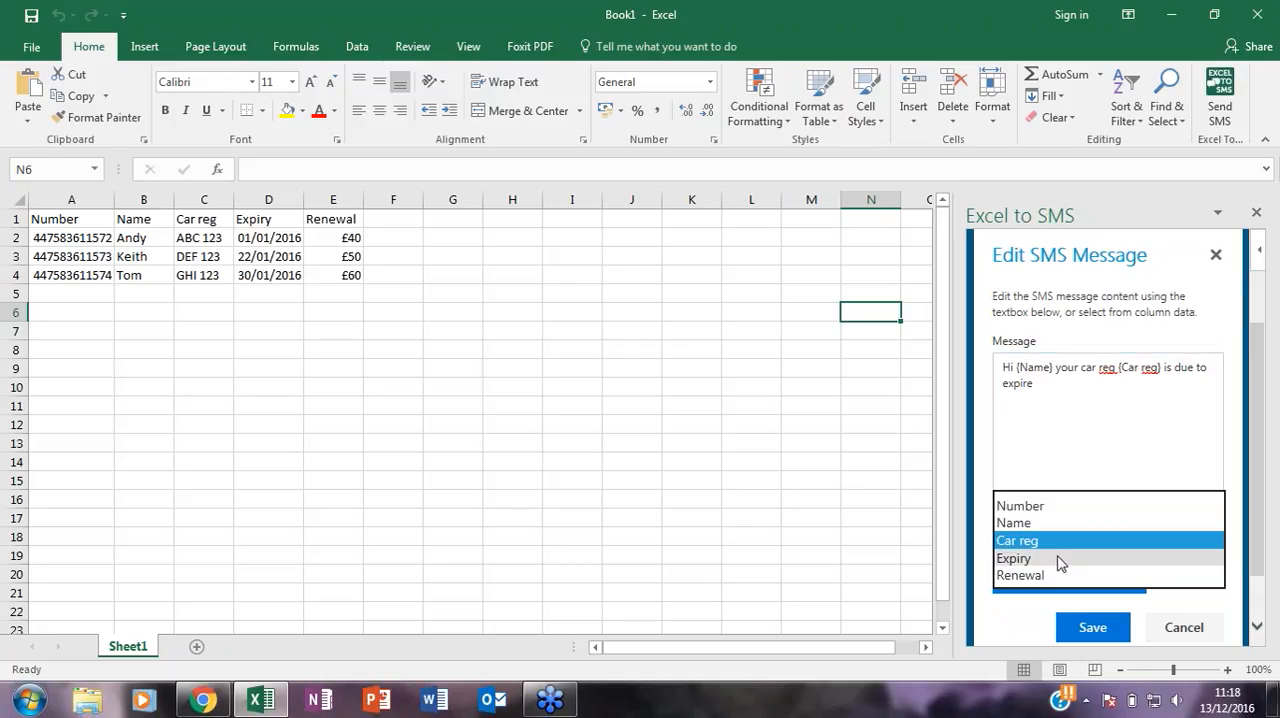
click(1014, 558)
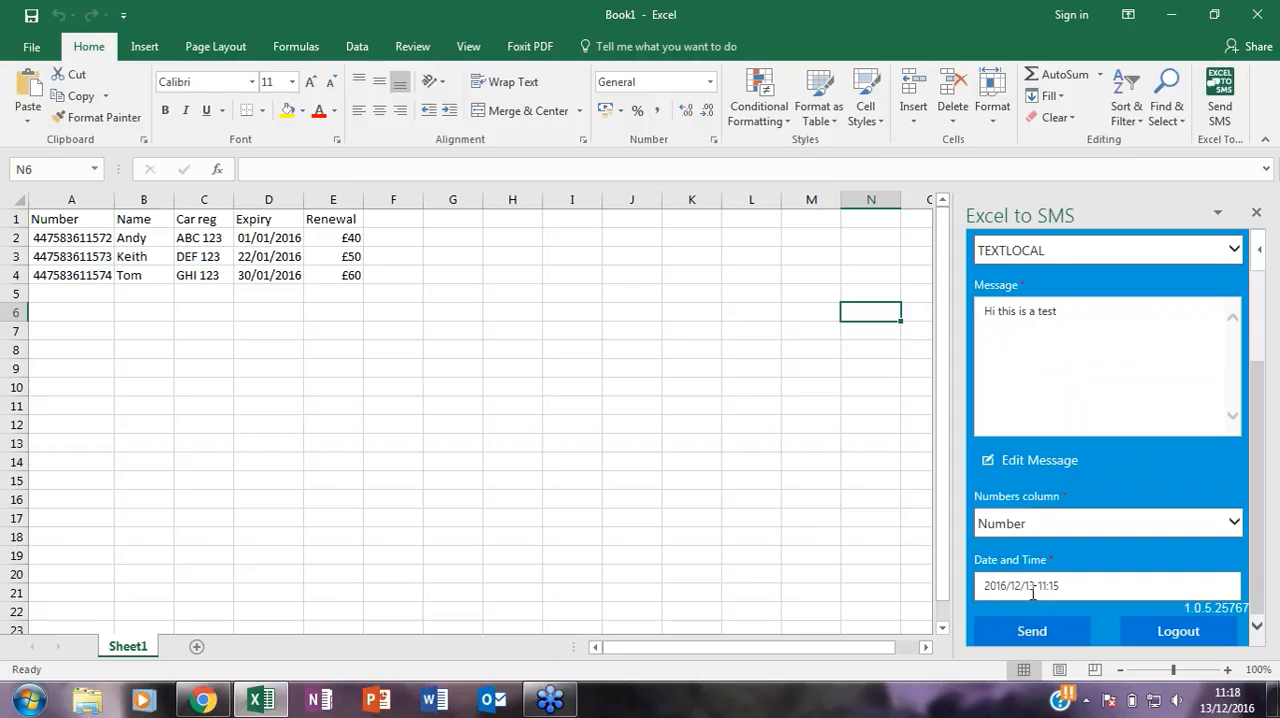
- Send the personalised SMS to bring up the three-message summary for 2016/12/13 11:15
click(1032, 630)
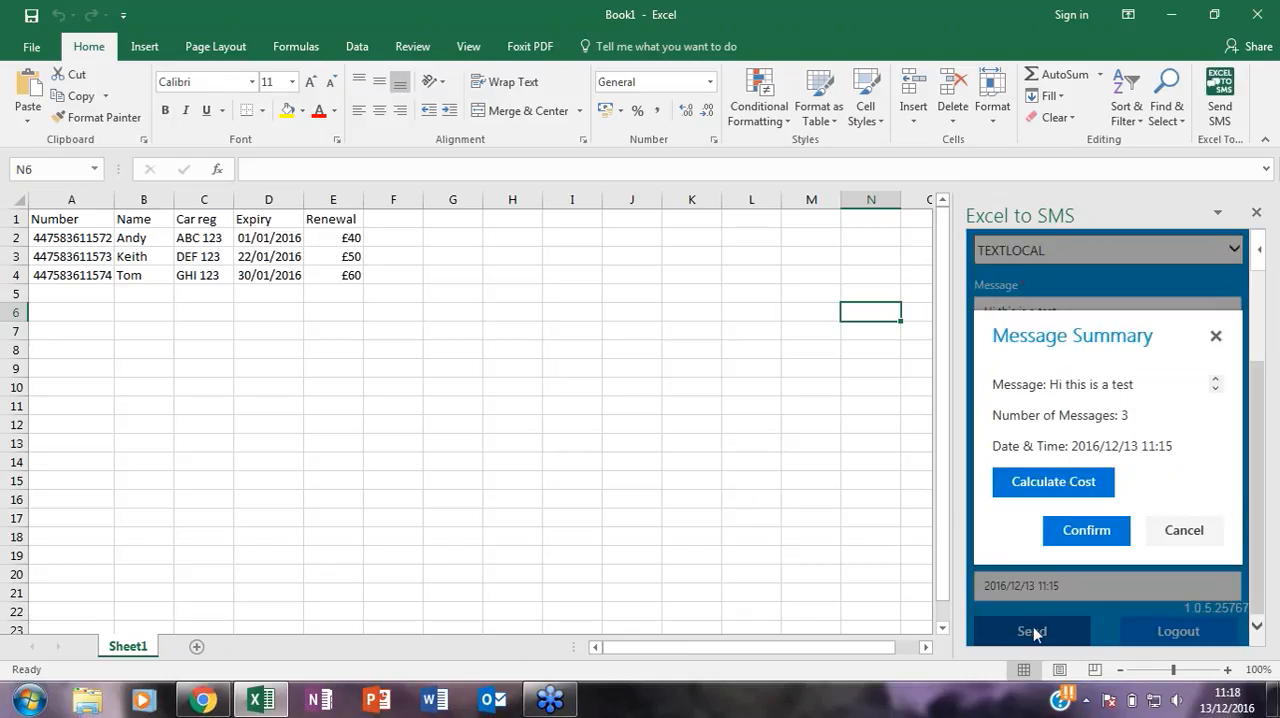
mouse_move(1184, 428)
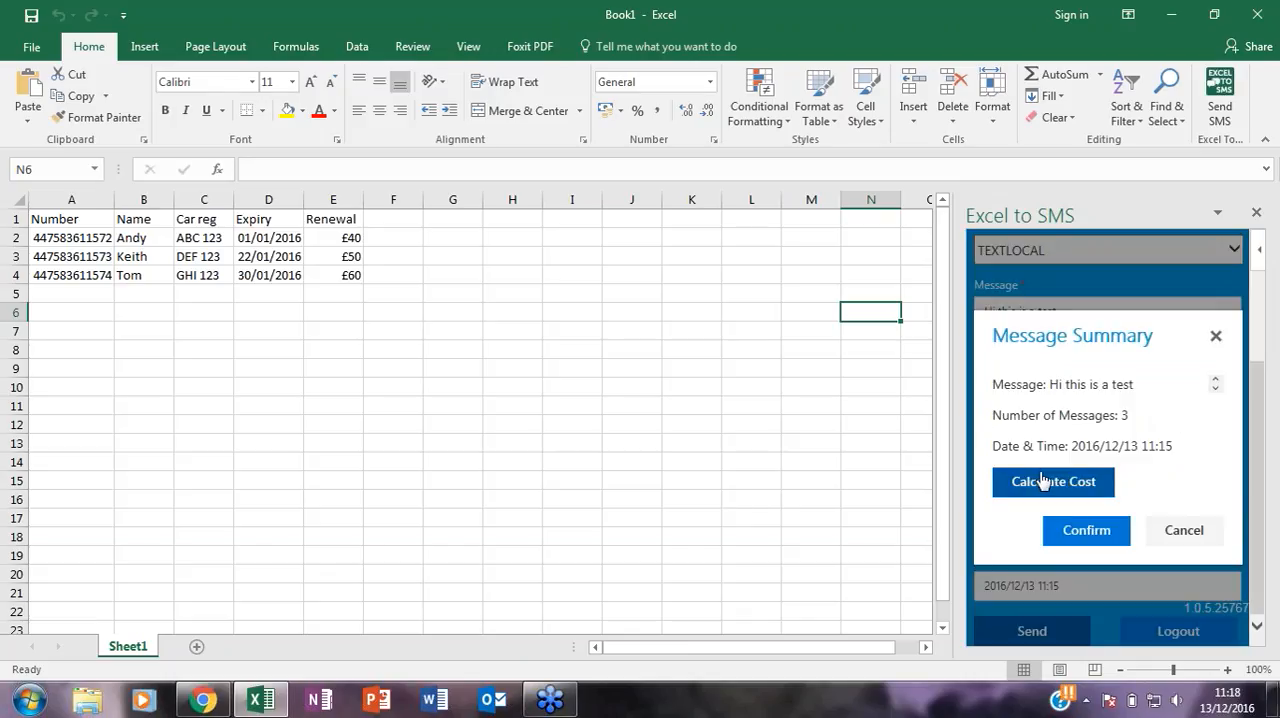
mouse_move(1052, 372)
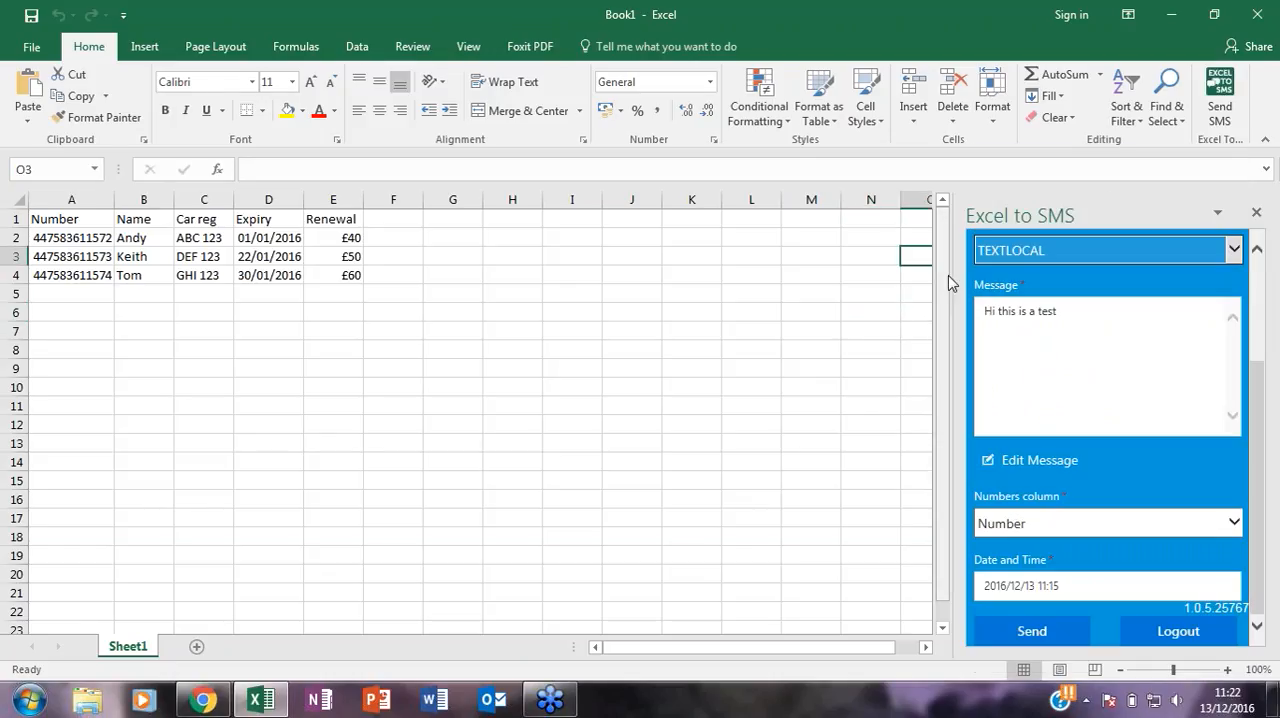
mouse_move(864, 272)
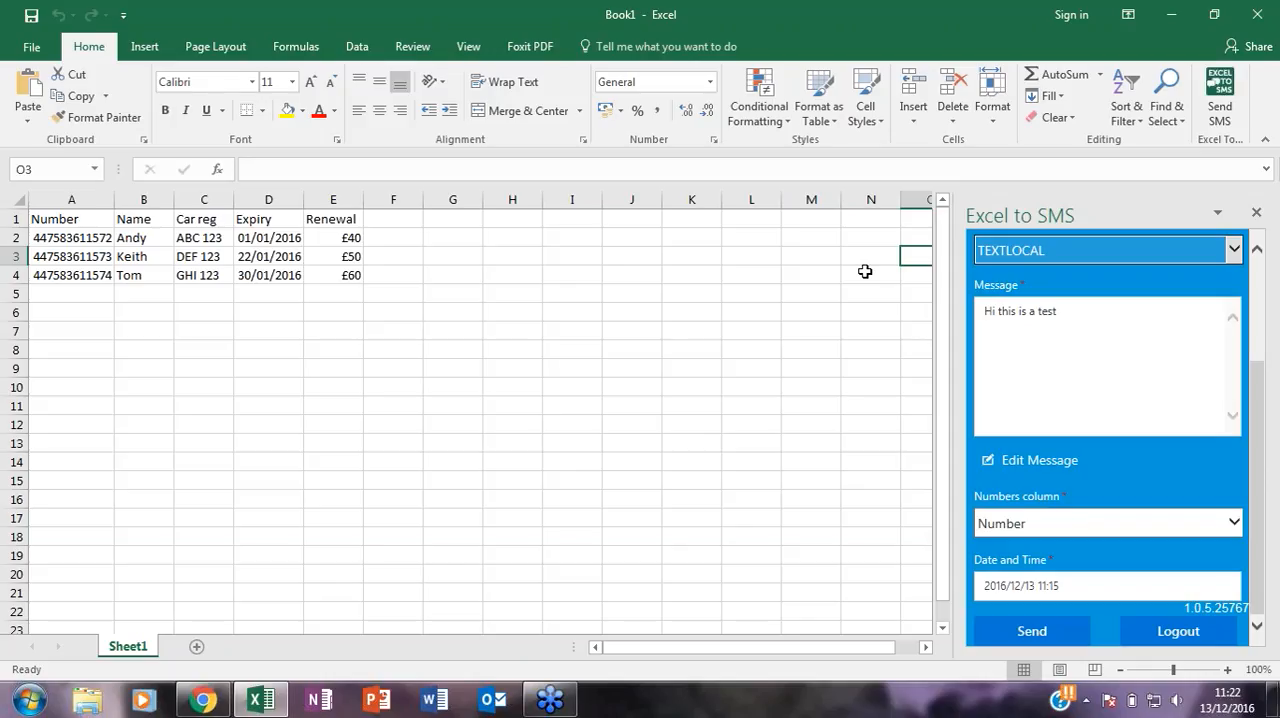
drag(72, 218, 144, 218)
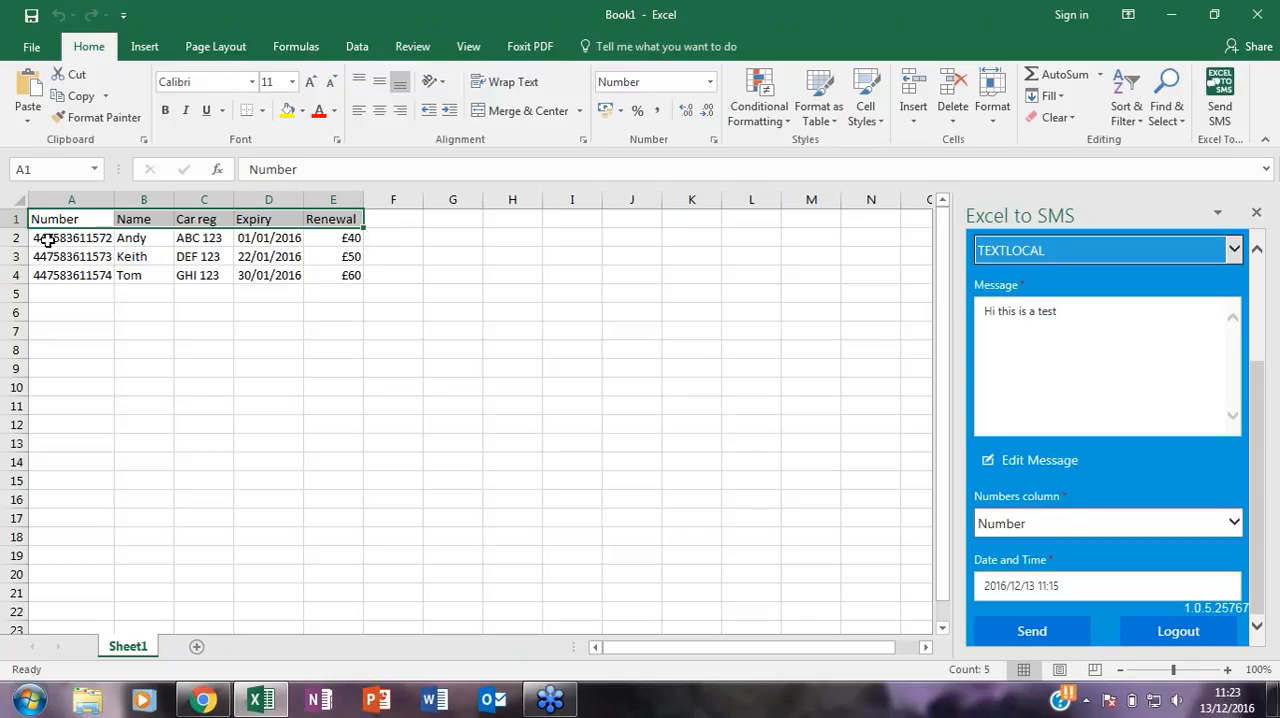
click(72, 236)
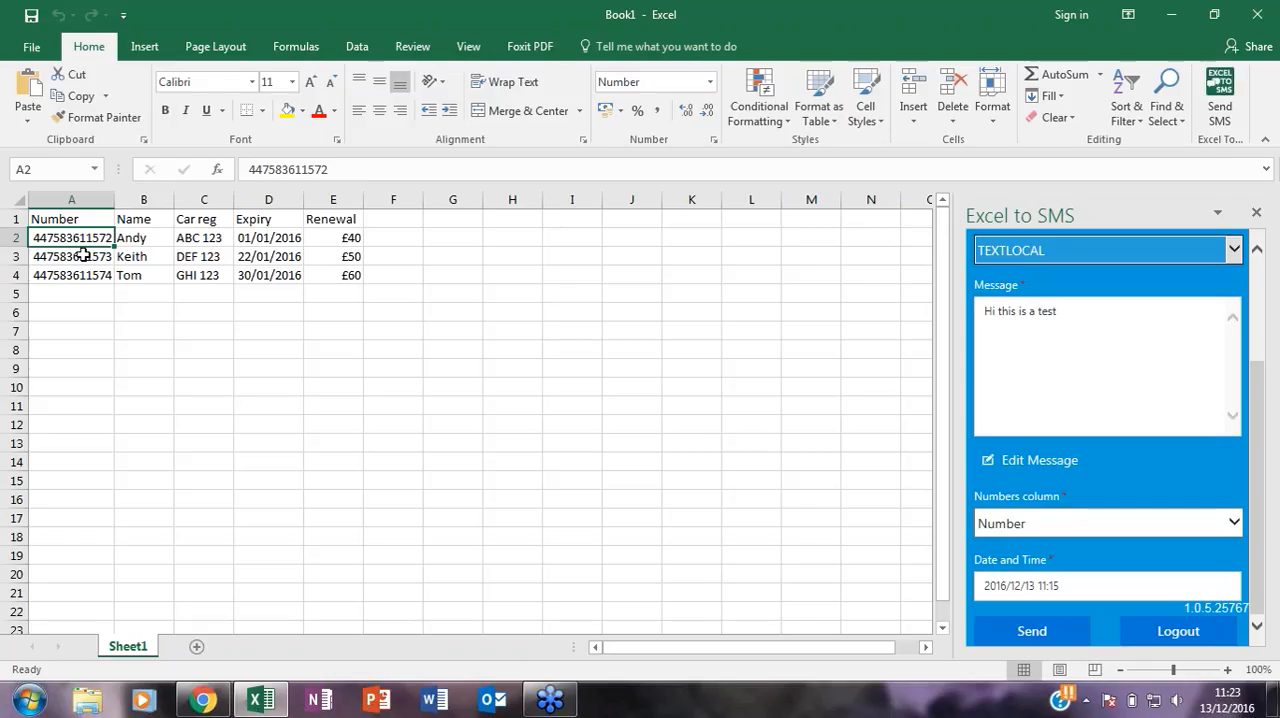